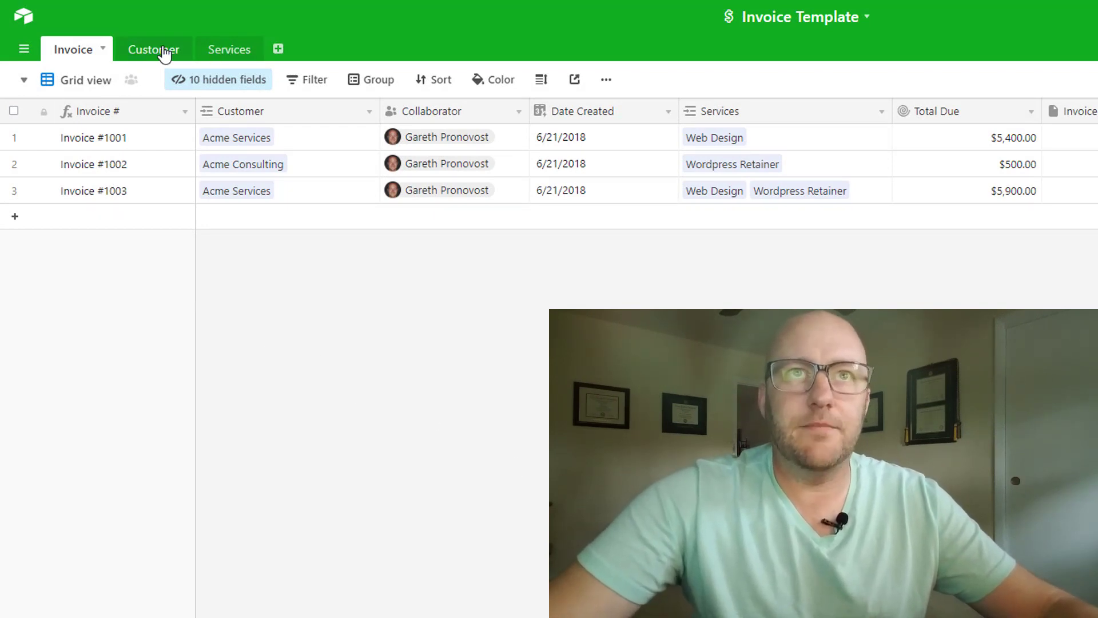
# Open the Customer table and scroll across to its Company Logo and Invoice fields
pyautogui.click(149, 49)
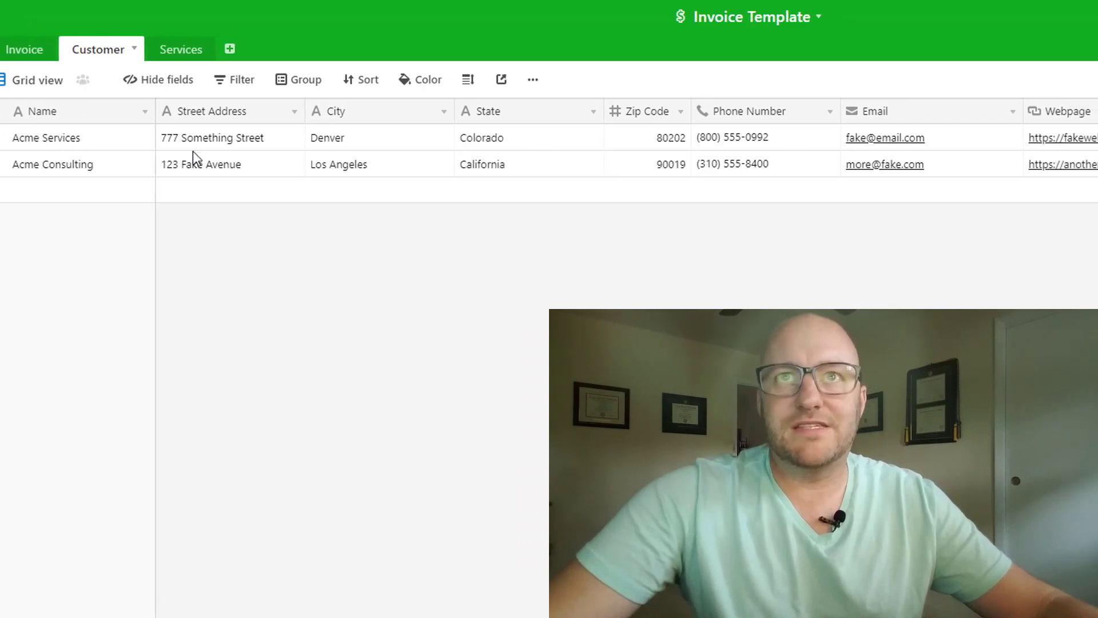
pyautogui.hscroll(3)
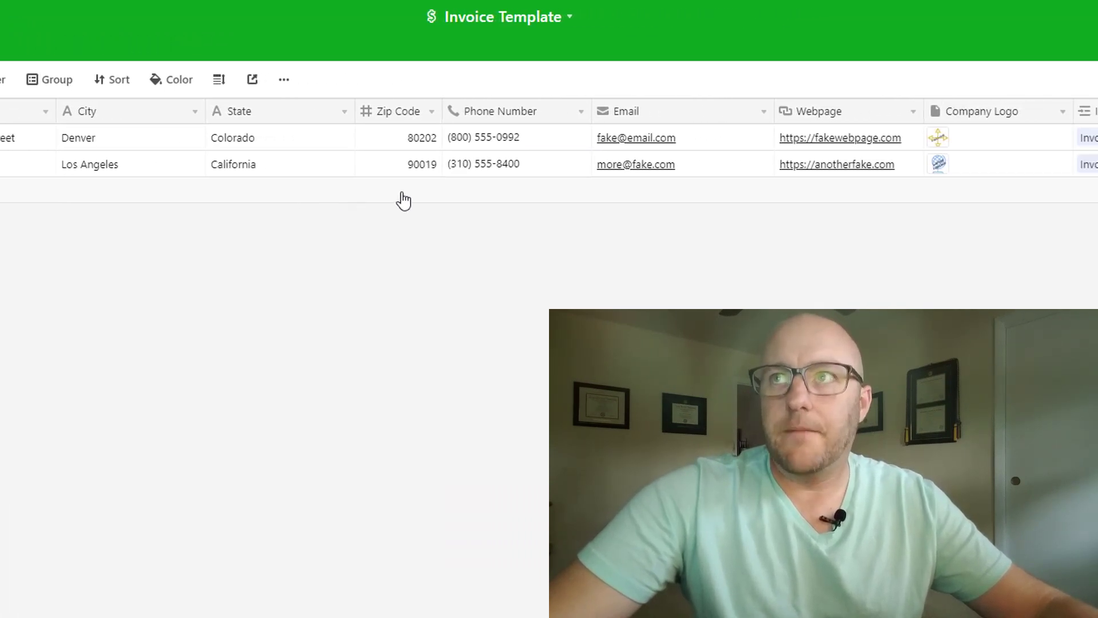
pyautogui.hscroll(3)
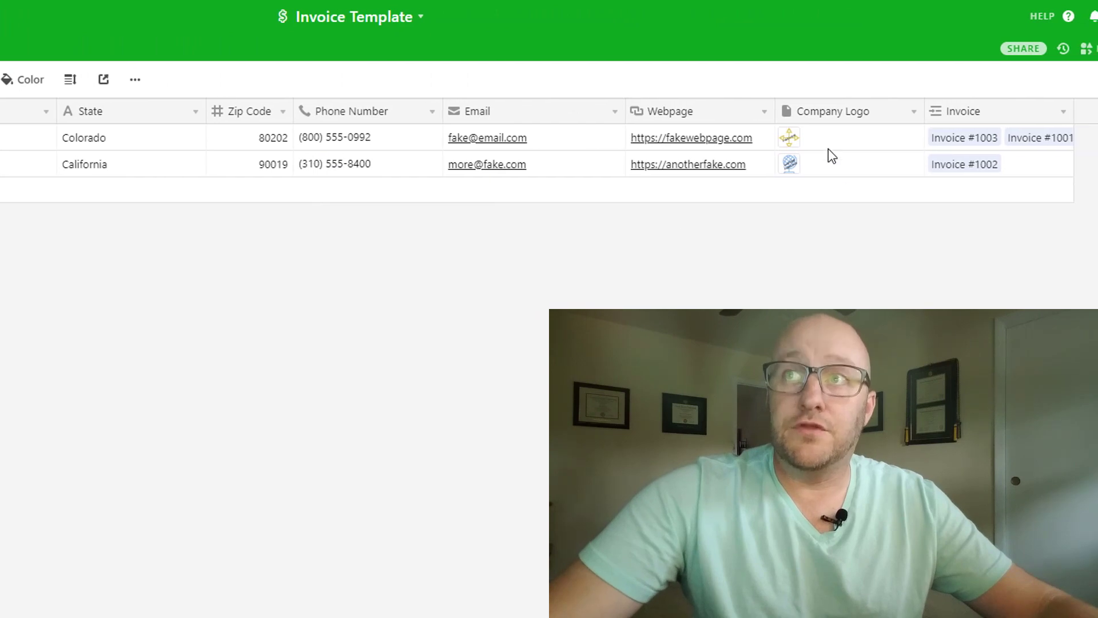
pyautogui.moveTo(830, 119)
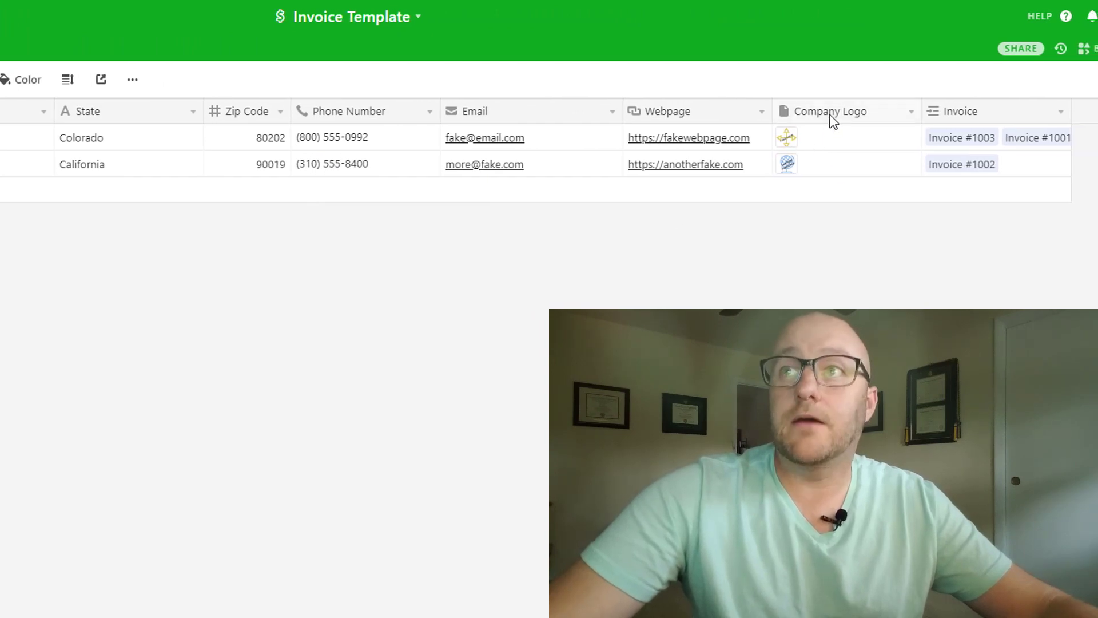
pyautogui.moveTo(832, 110)
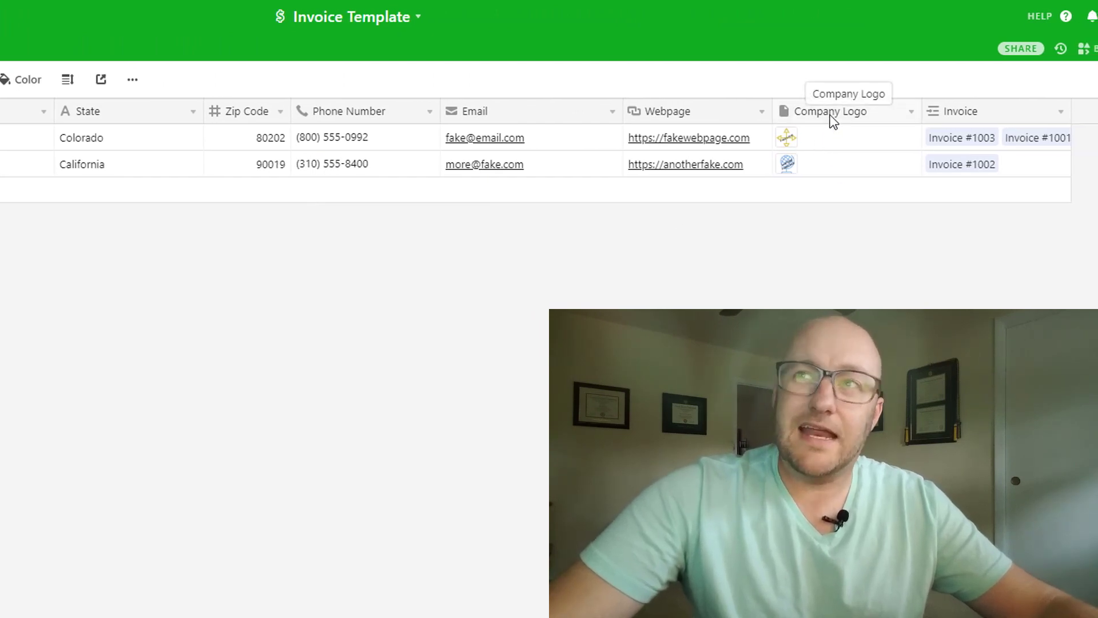
pyautogui.hscroll(-3)
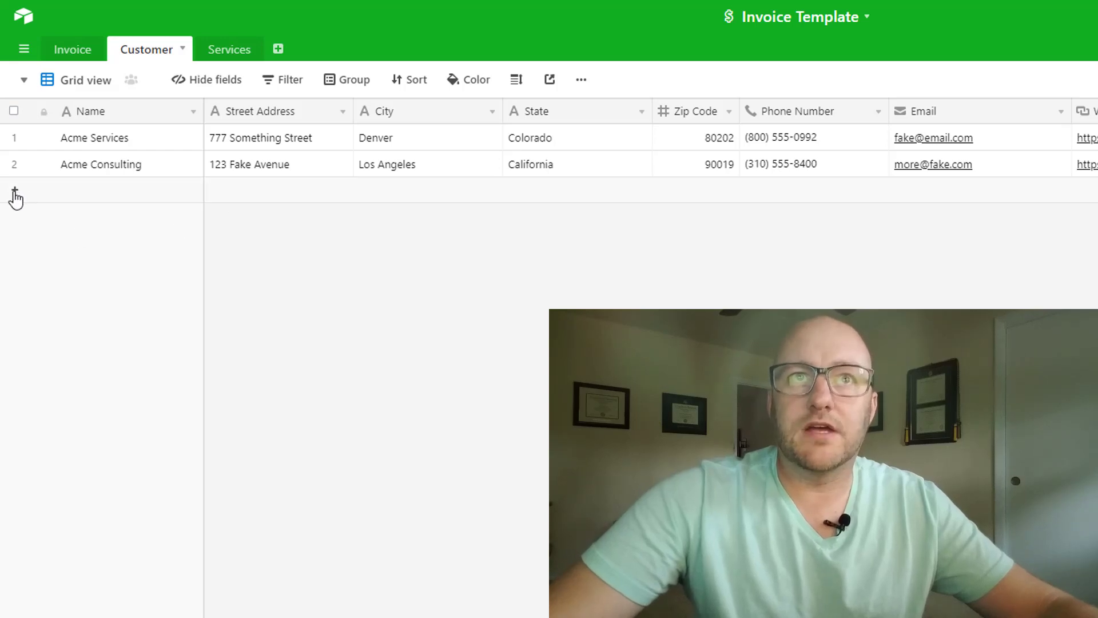
pyautogui.moveTo(295, 305)
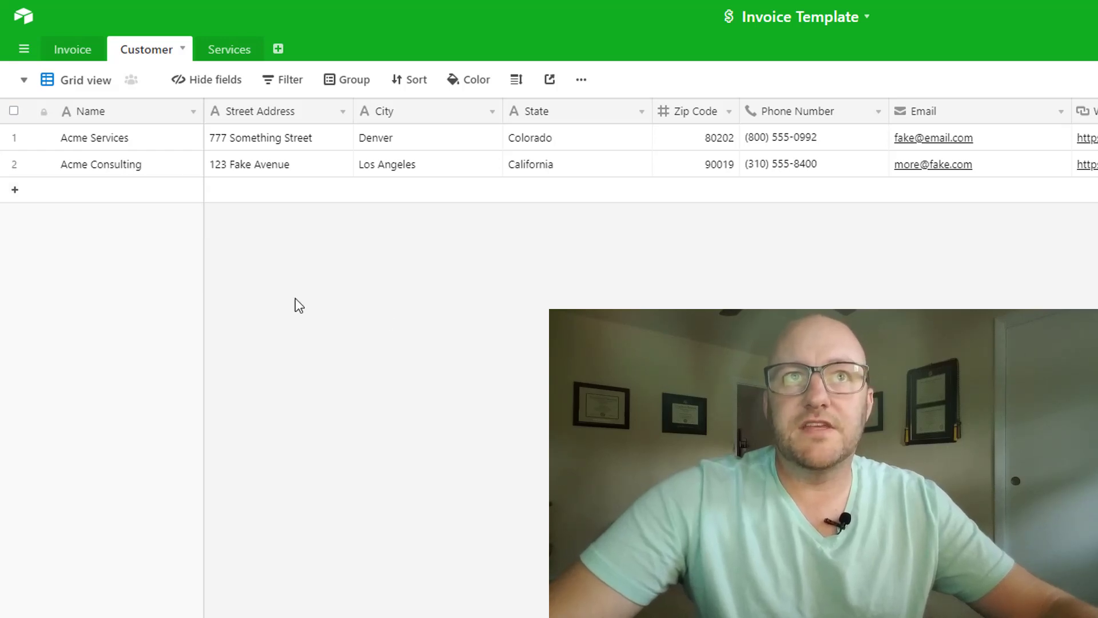
pyautogui.moveTo(76, 89)
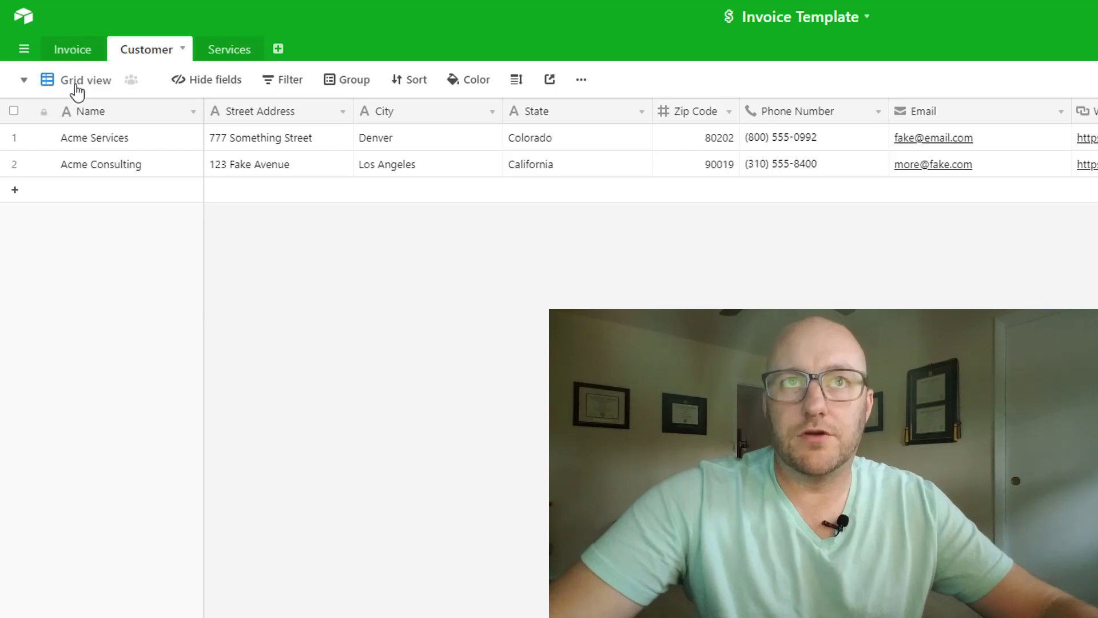
pyautogui.moveTo(228, 49)
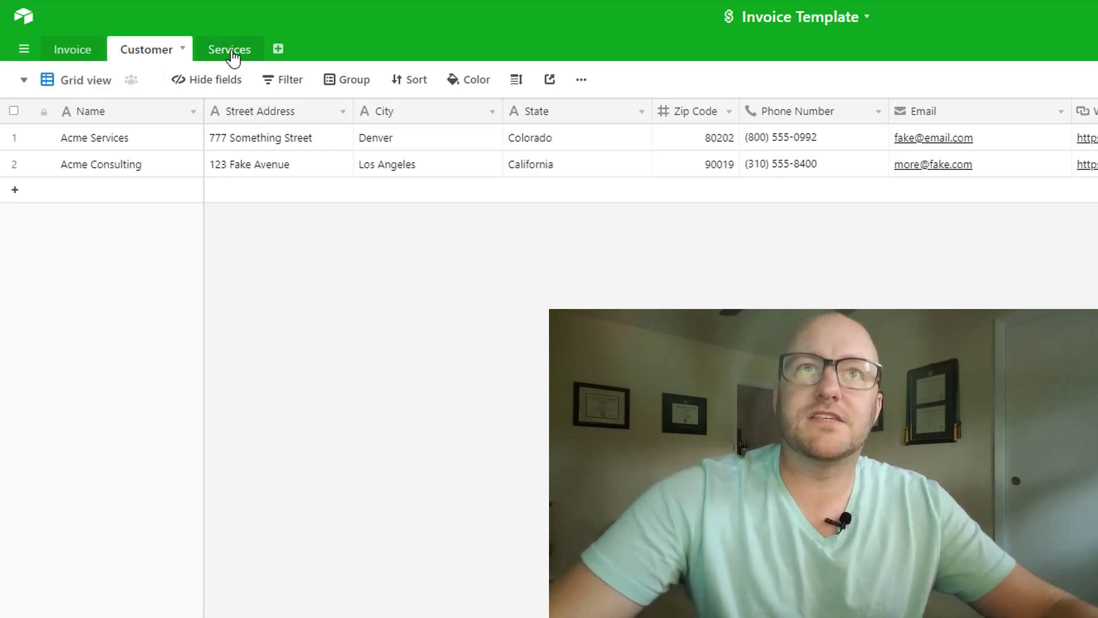
# Open the Services table and check Web Design's Taxable Yes/No choices without changing them
pyautogui.click(229, 49)
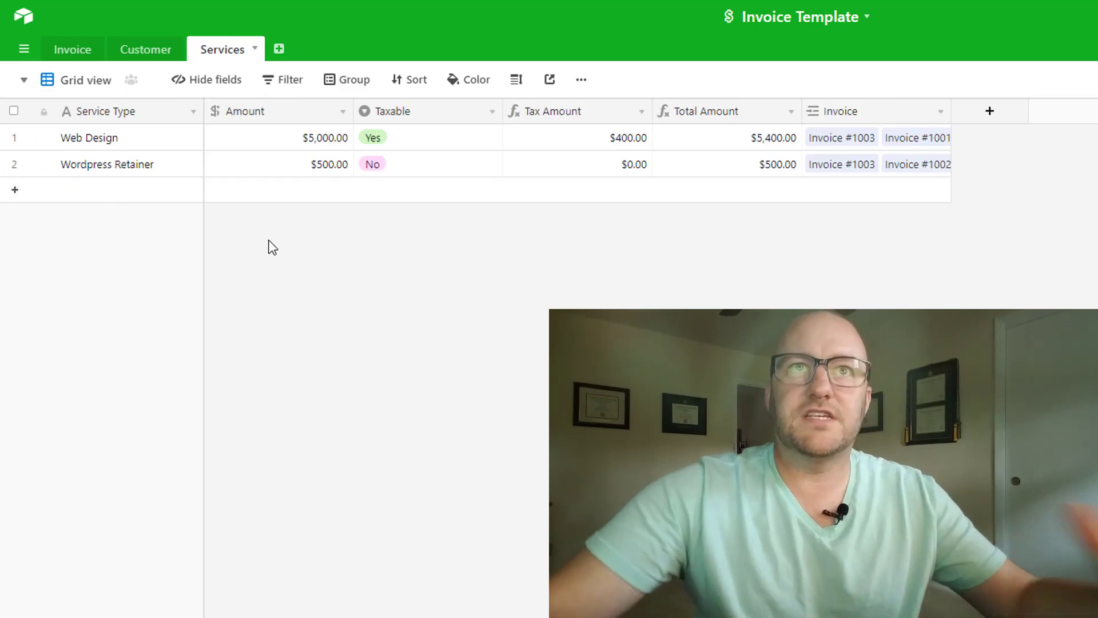
pyautogui.moveTo(121, 198)
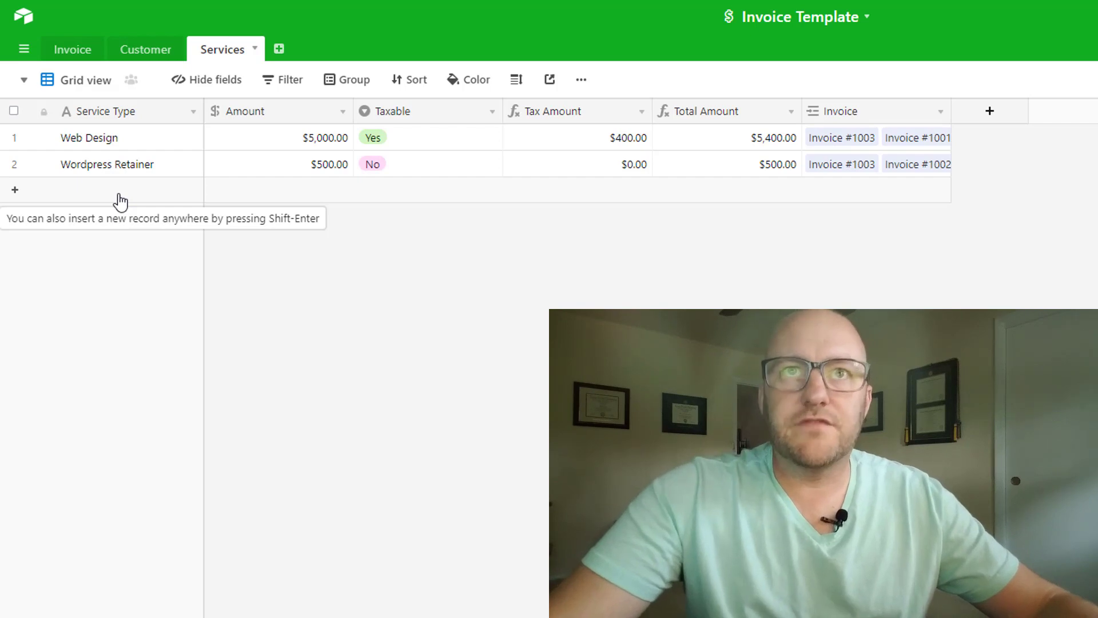
pyautogui.moveTo(301, 140)
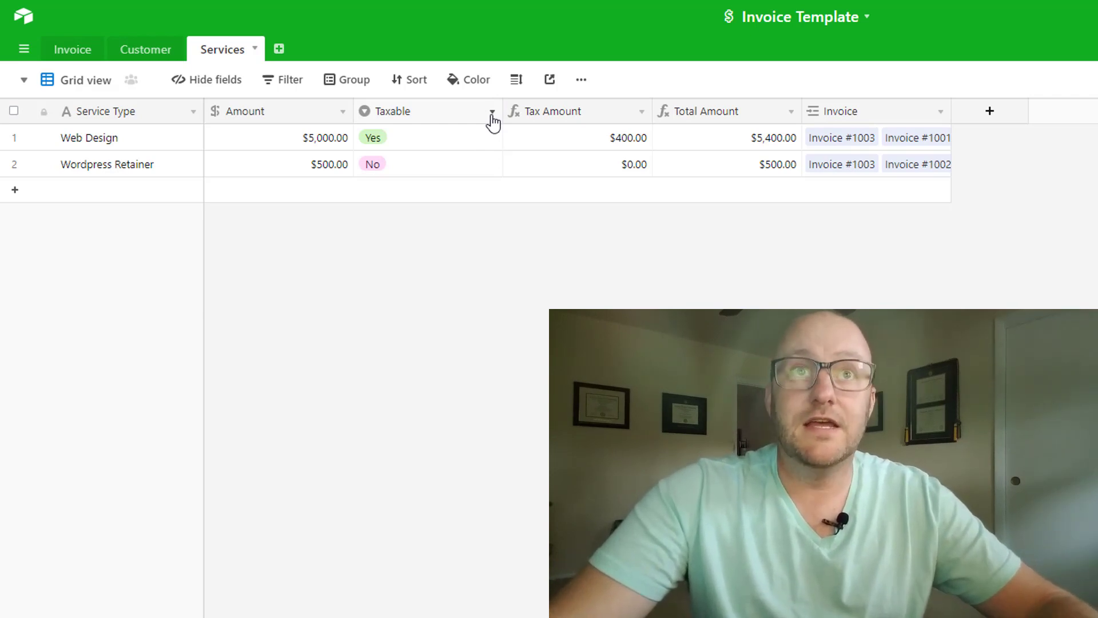
pyautogui.moveTo(312, 150)
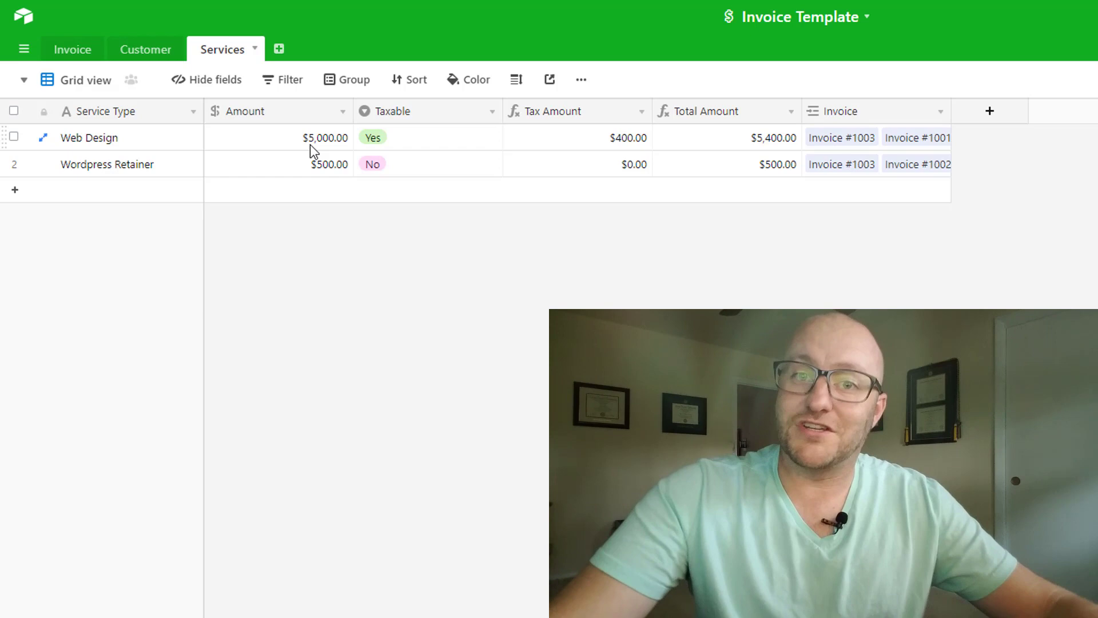
pyautogui.moveTo(385, 165)
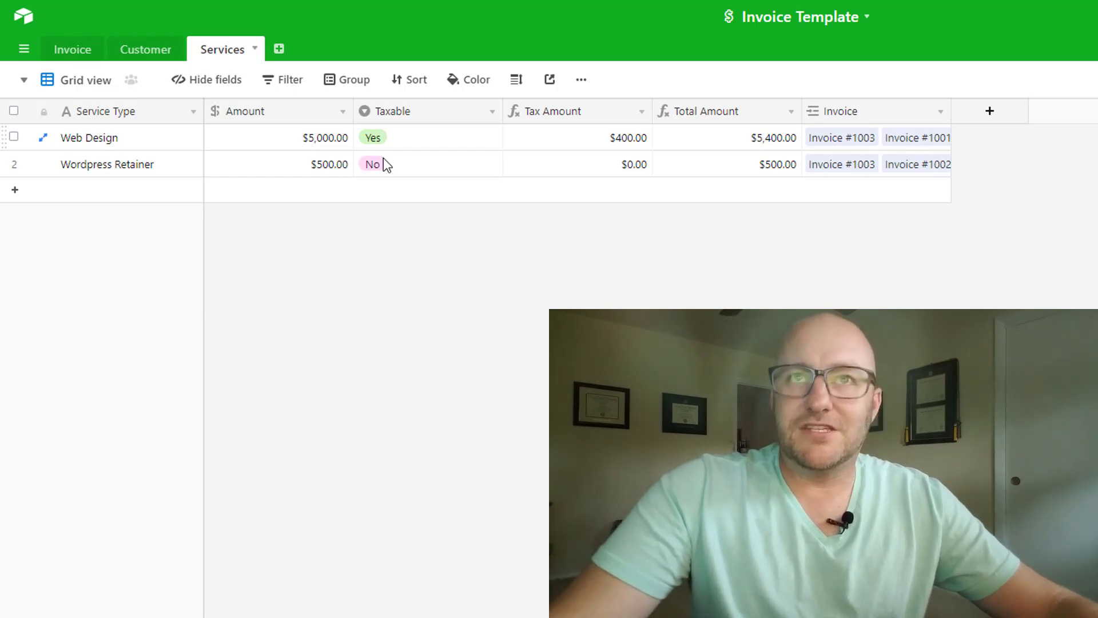
pyautogui.click(421, 137)
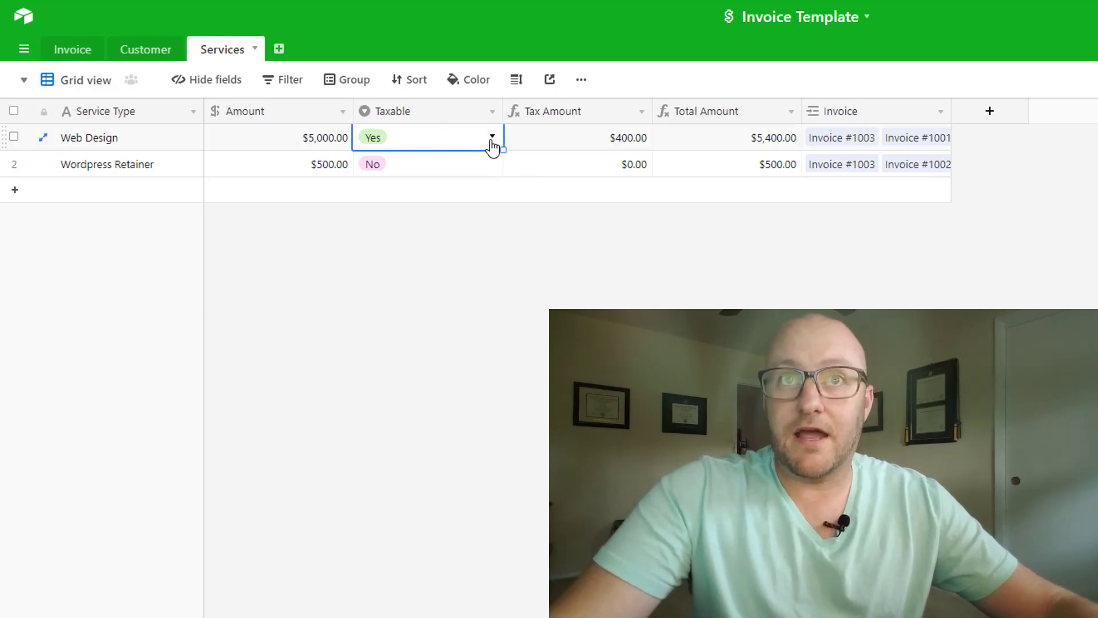
pyautogui.click(492, 138)
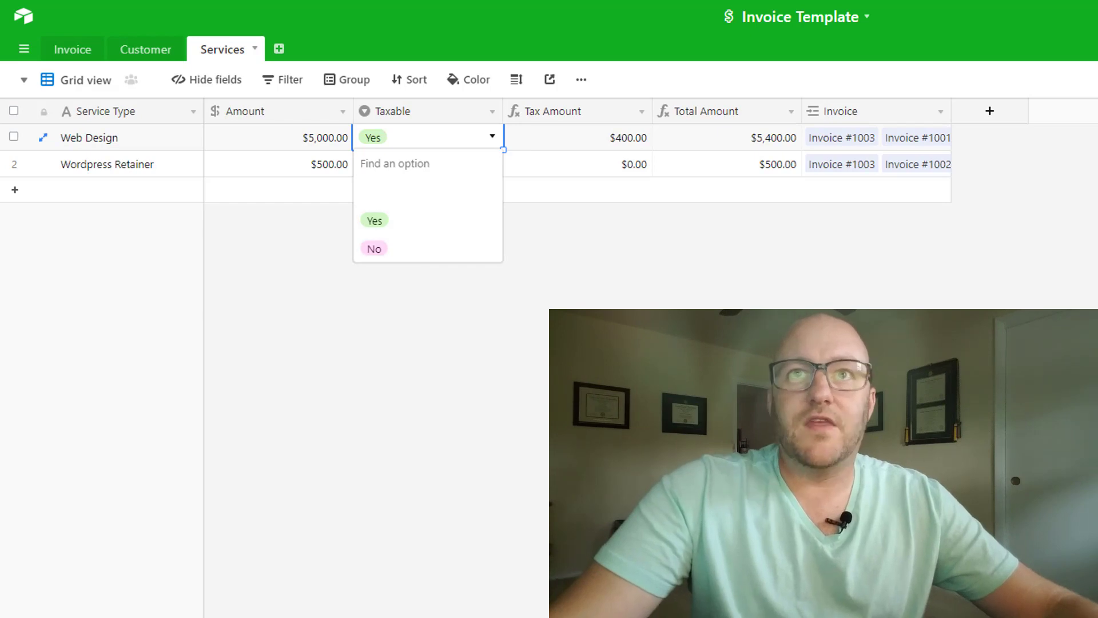
pyautogui.click(374, 249)
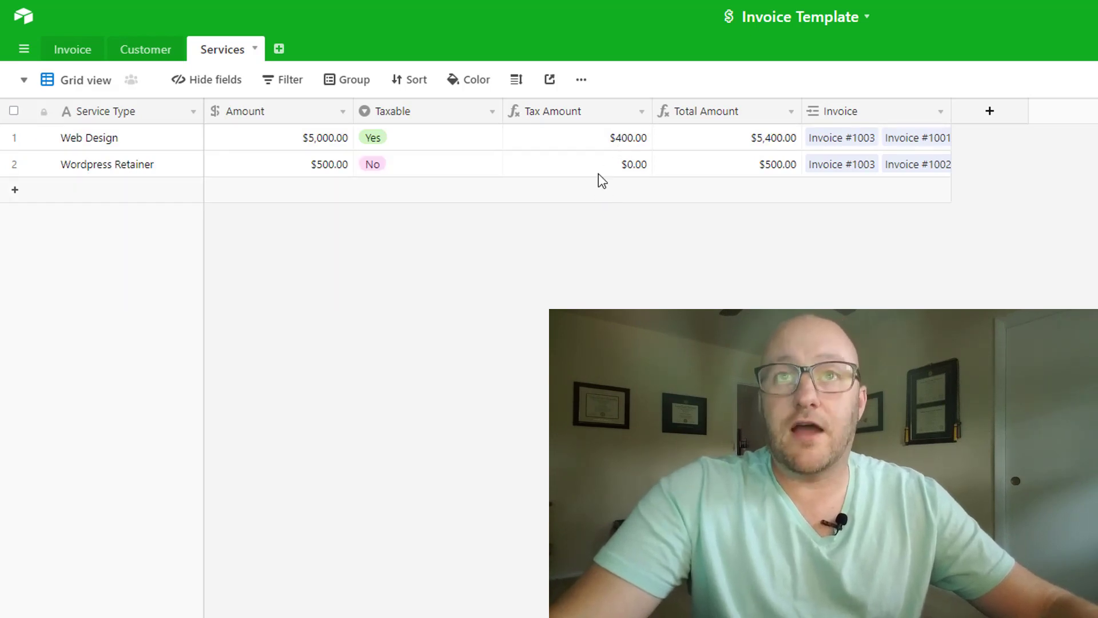
pyautogui.moveTo(602, 151)
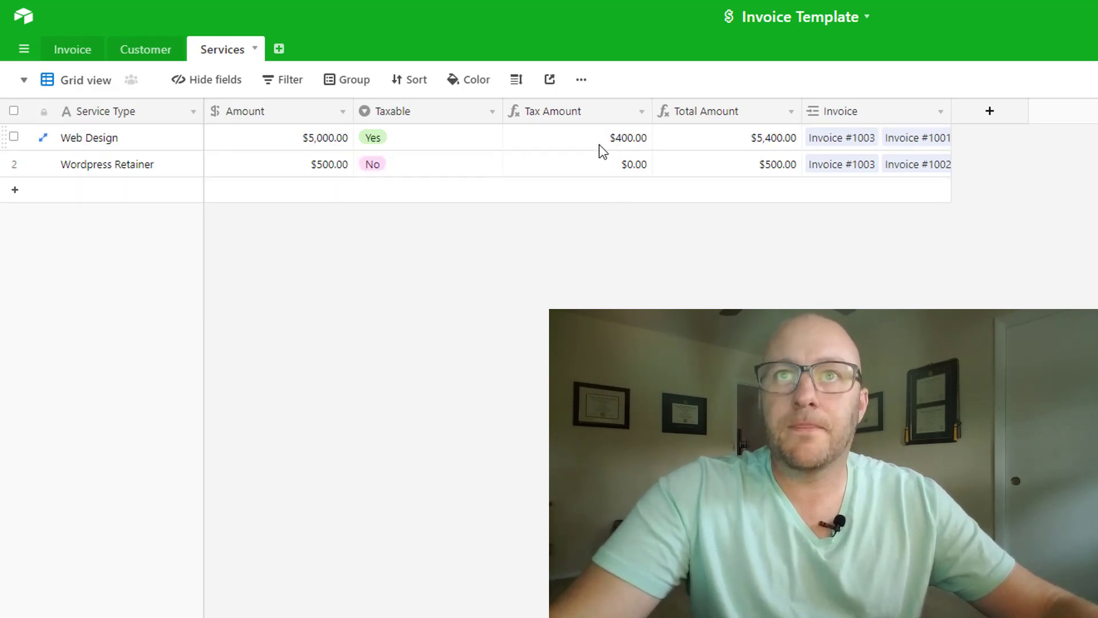
pyautogui.moveTo(645, 118)
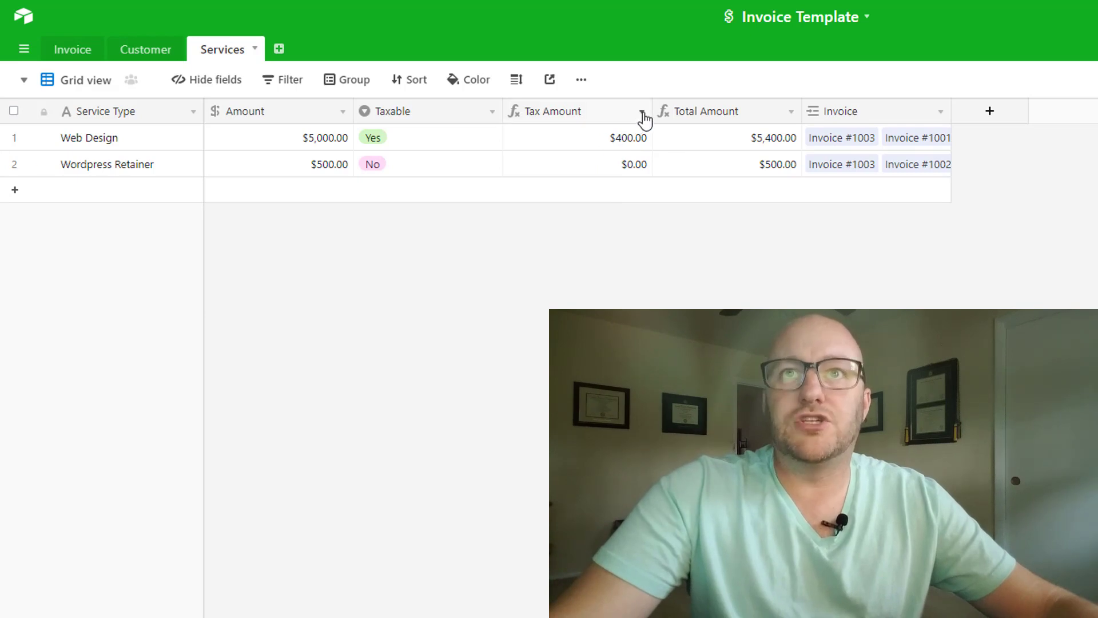
pyautogui.click(642, 110)
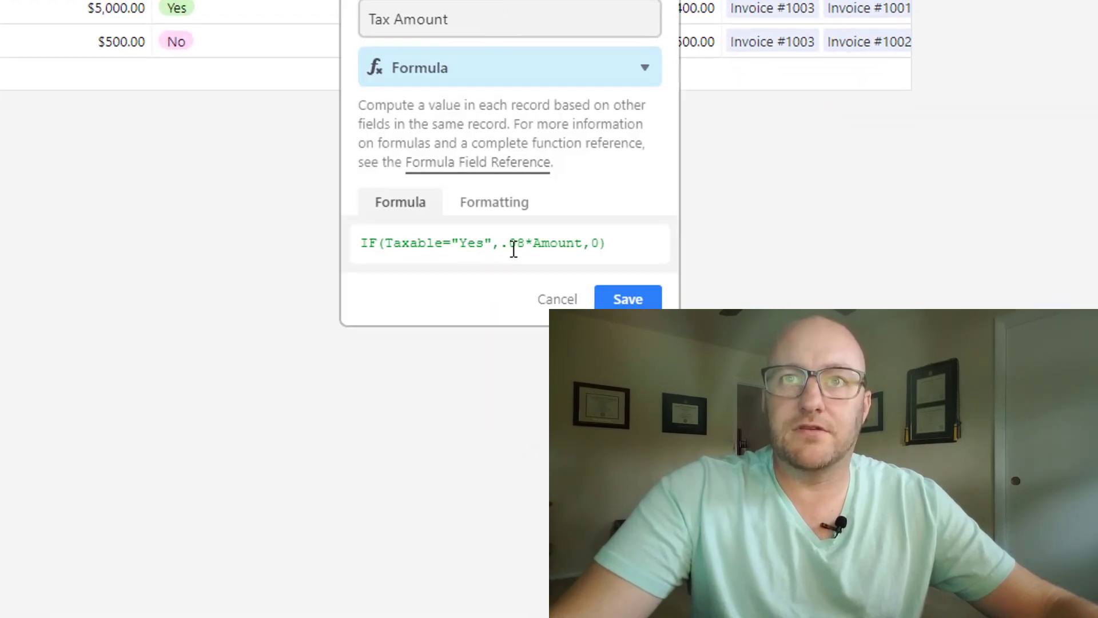
pyautogui.doubleClick(513, 243)
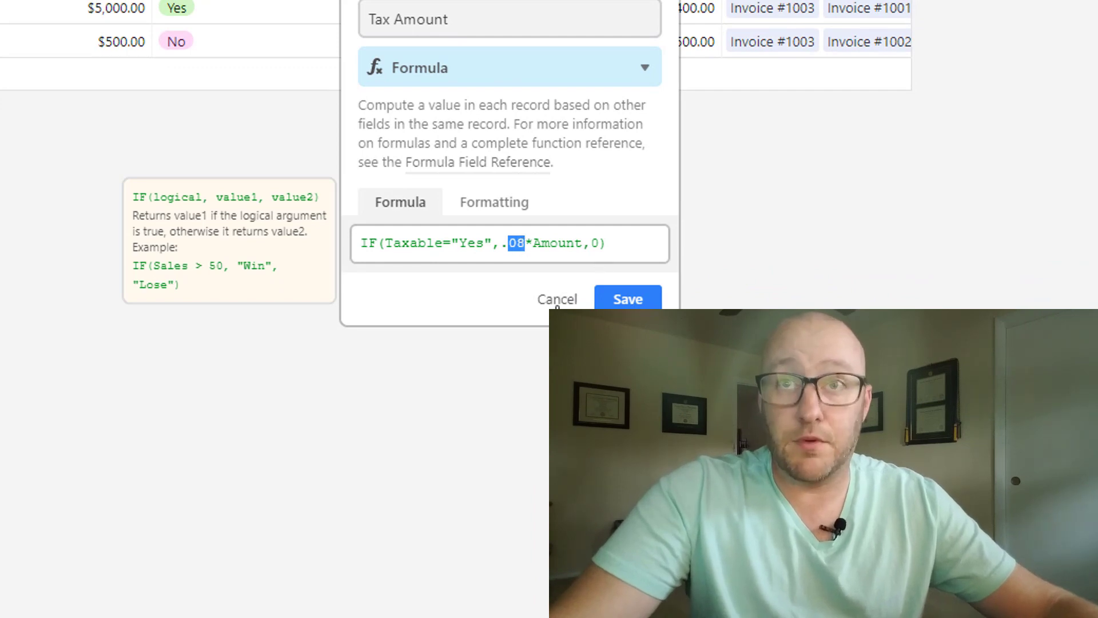
pyautogui.click(626, 299)
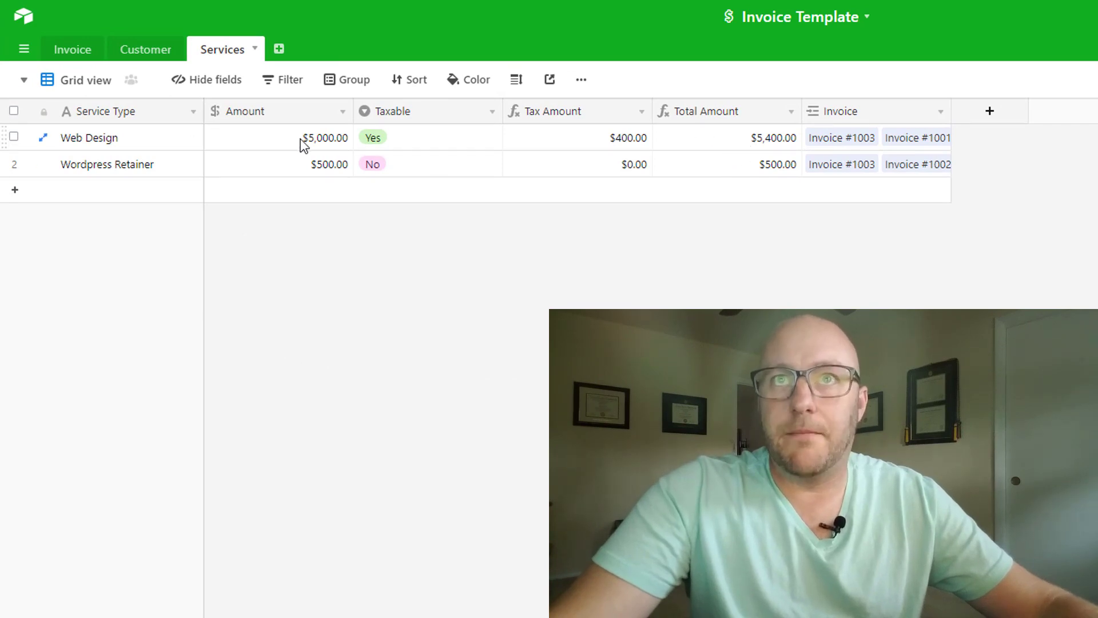
pyautogui.moveTo(590, 152)
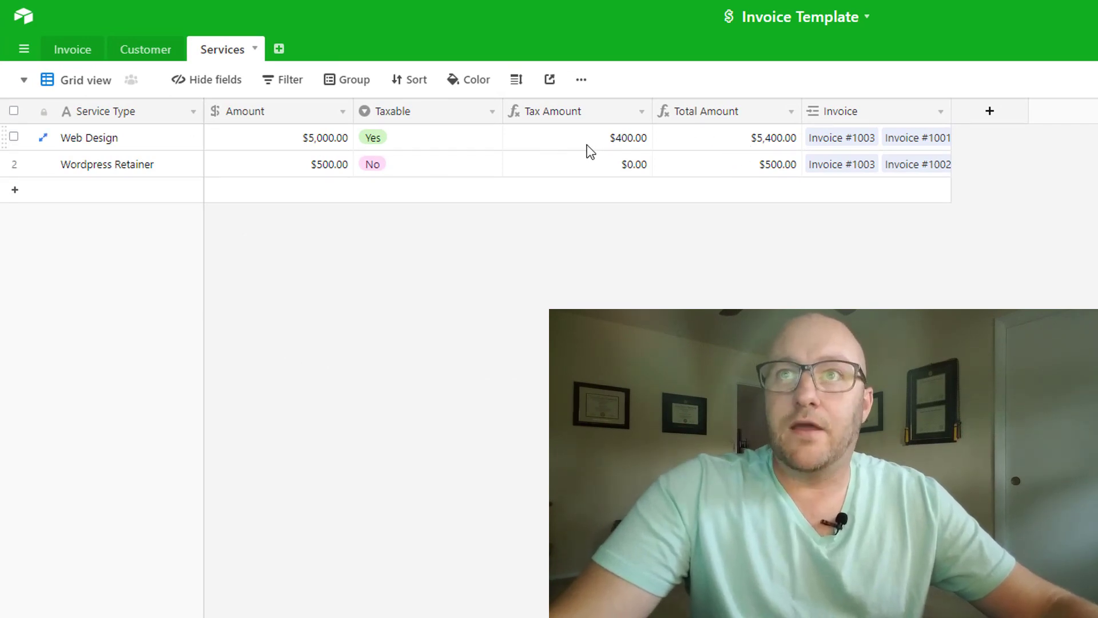
pyautogui.moveTo(427, 122)
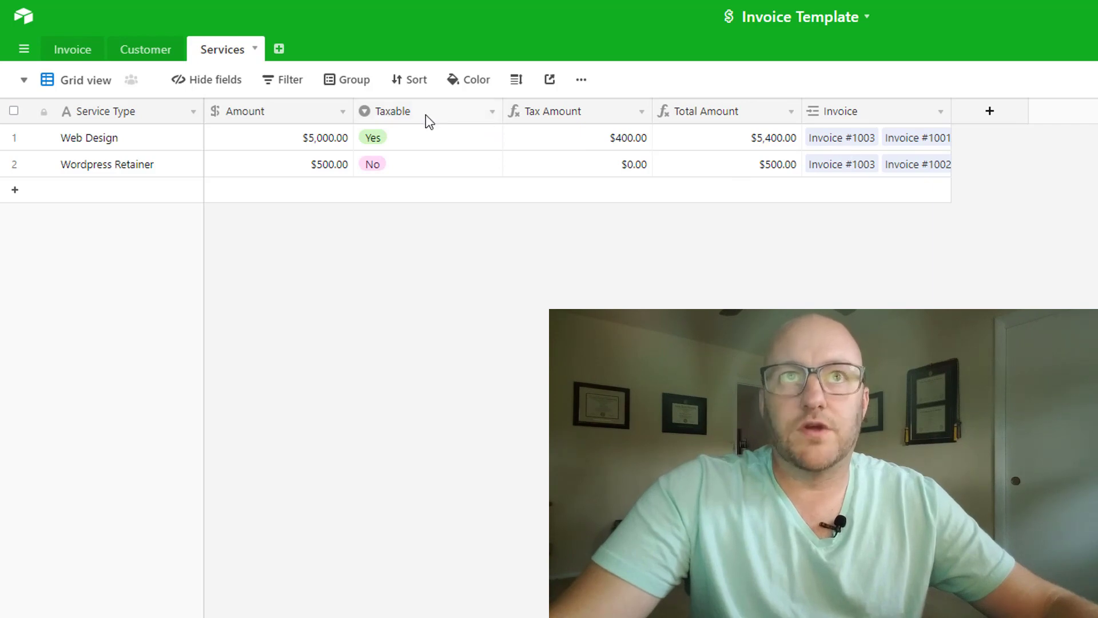
pyautogui.moveTo(146, 49)
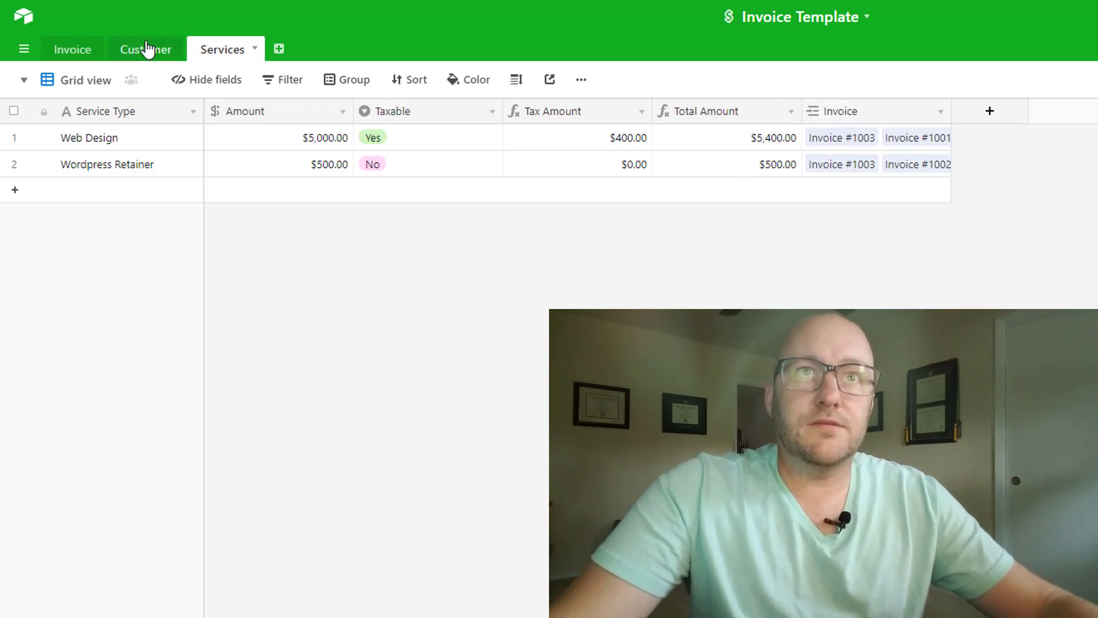
pyautogui.click(146, 49)
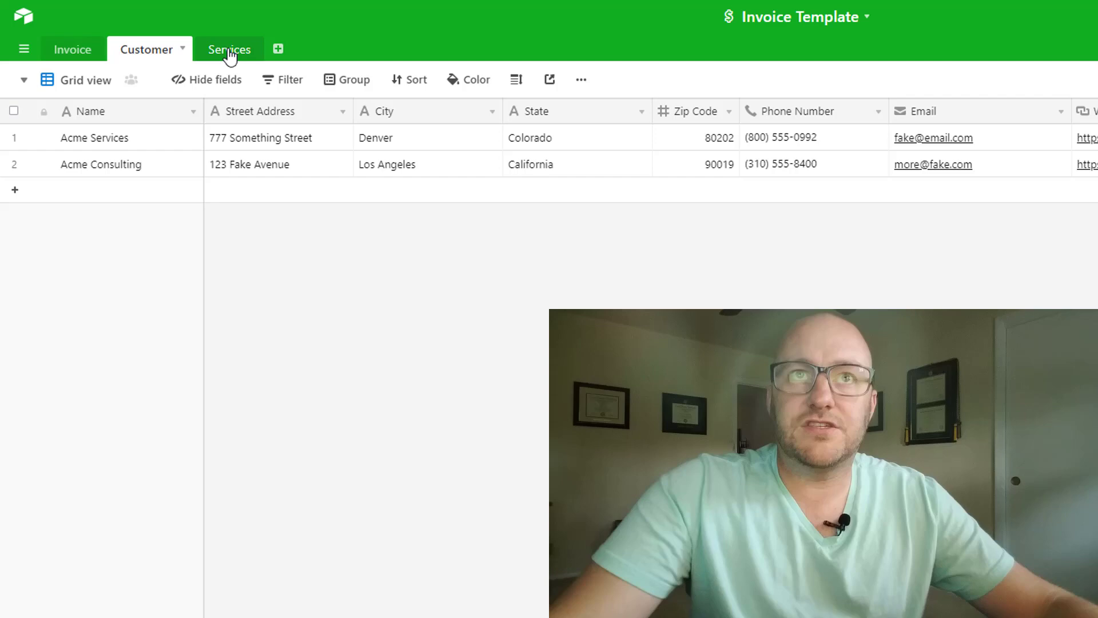
pyautogui.click(229, 49)
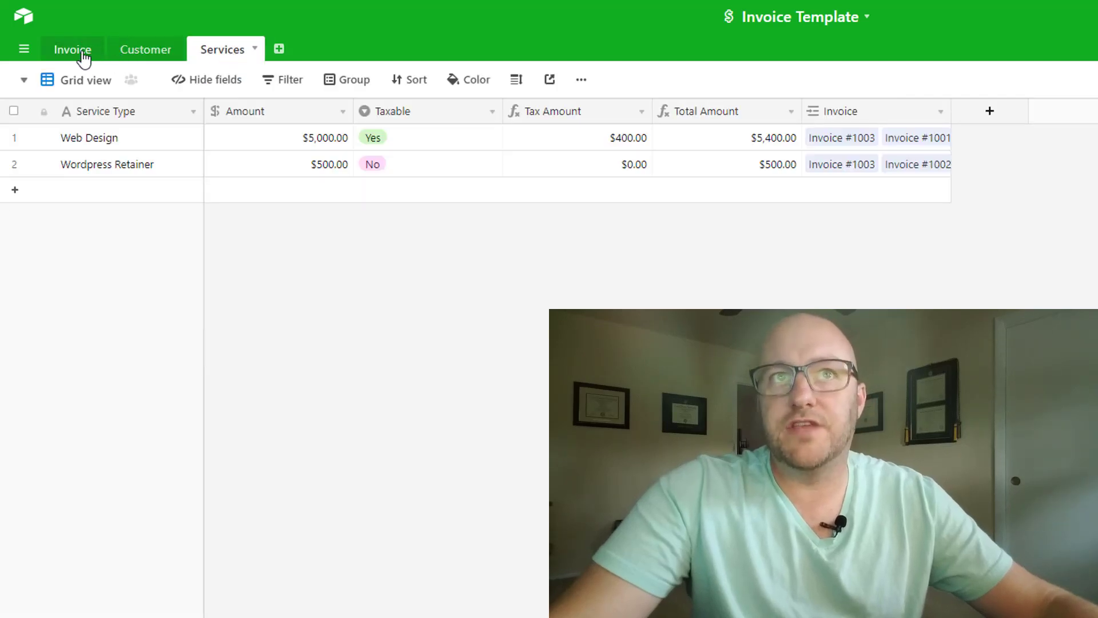
pyautogui.click(72, 49)
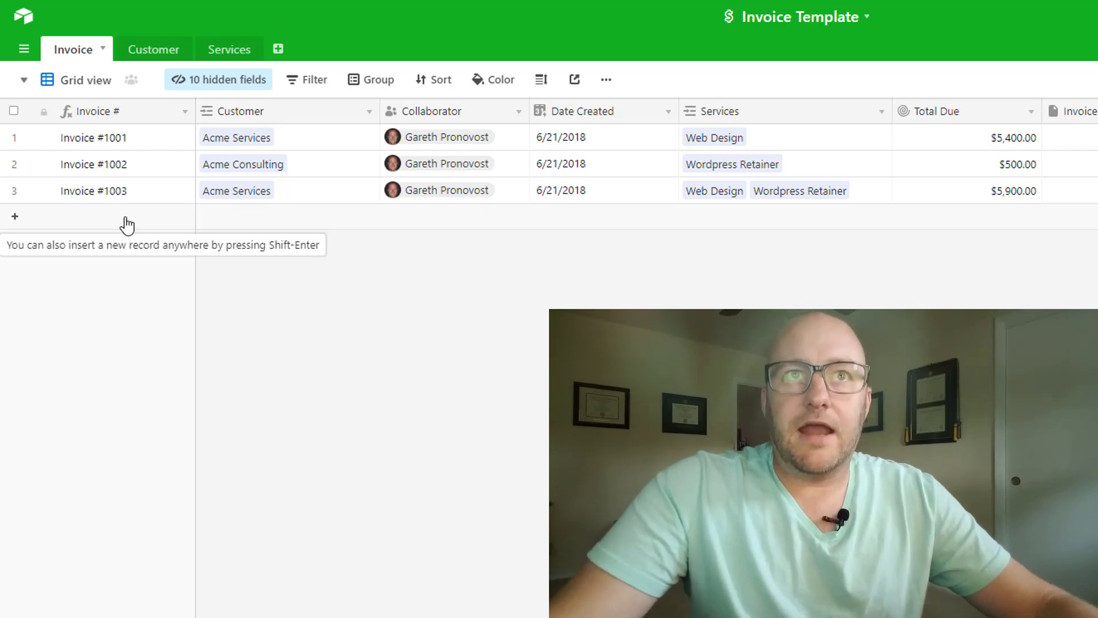
# Add the Invoice #1004 record and review the Invoice # formula, closing it unchanged
pyautogui.click(14, 216)
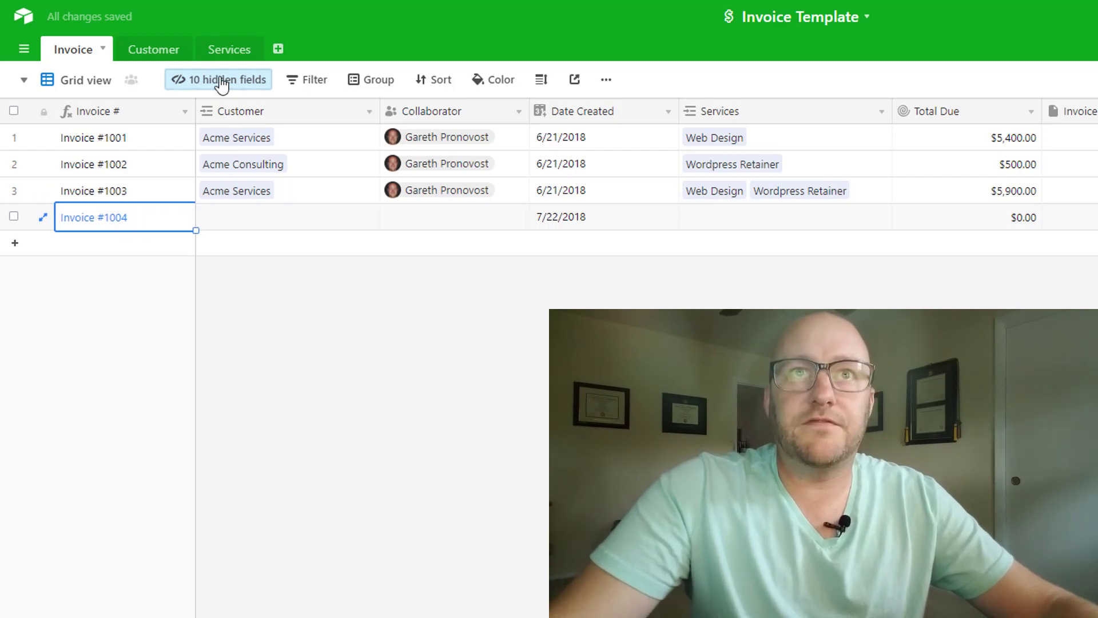
pyautogui.click(218, 79)
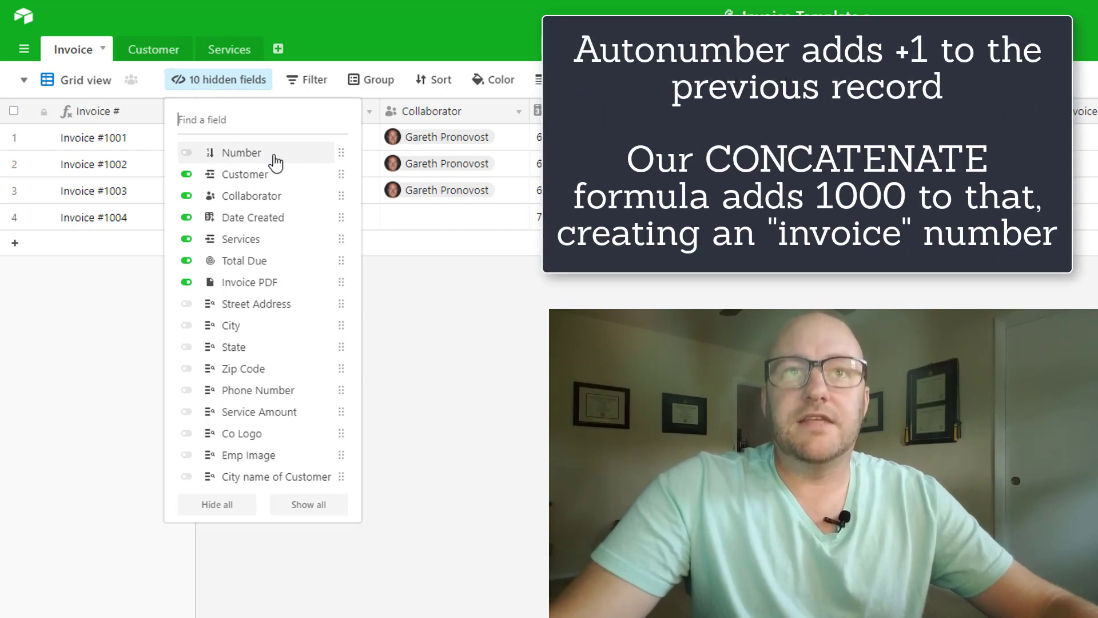
pyautogui.moveTo(526, 367)
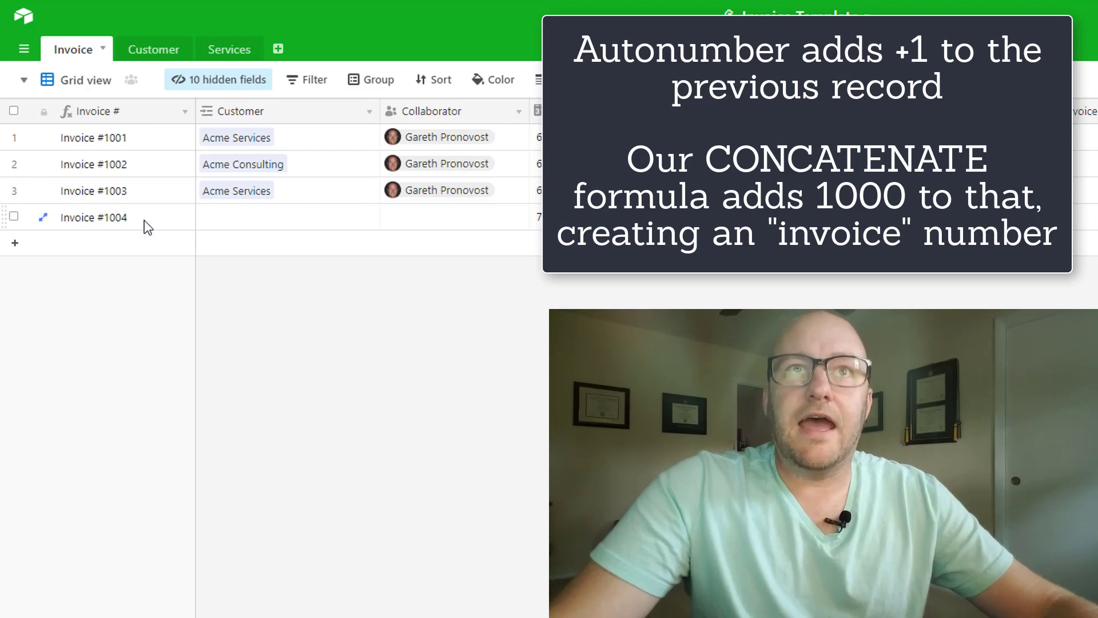
pyautogui.click(185, 112)
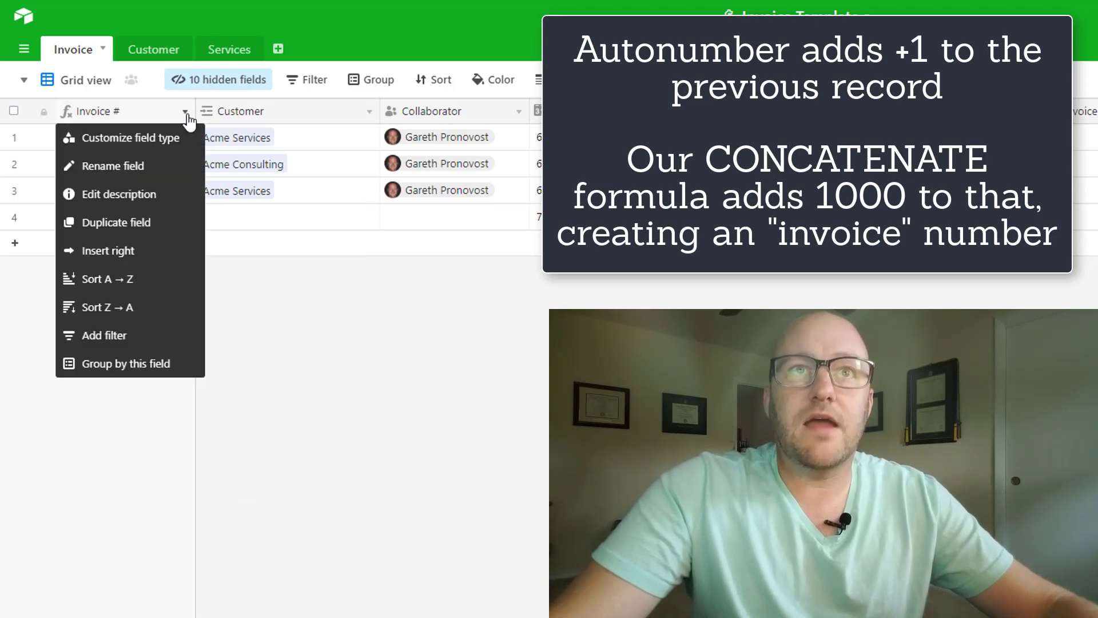
pyautogui.moveTo(130, 138)
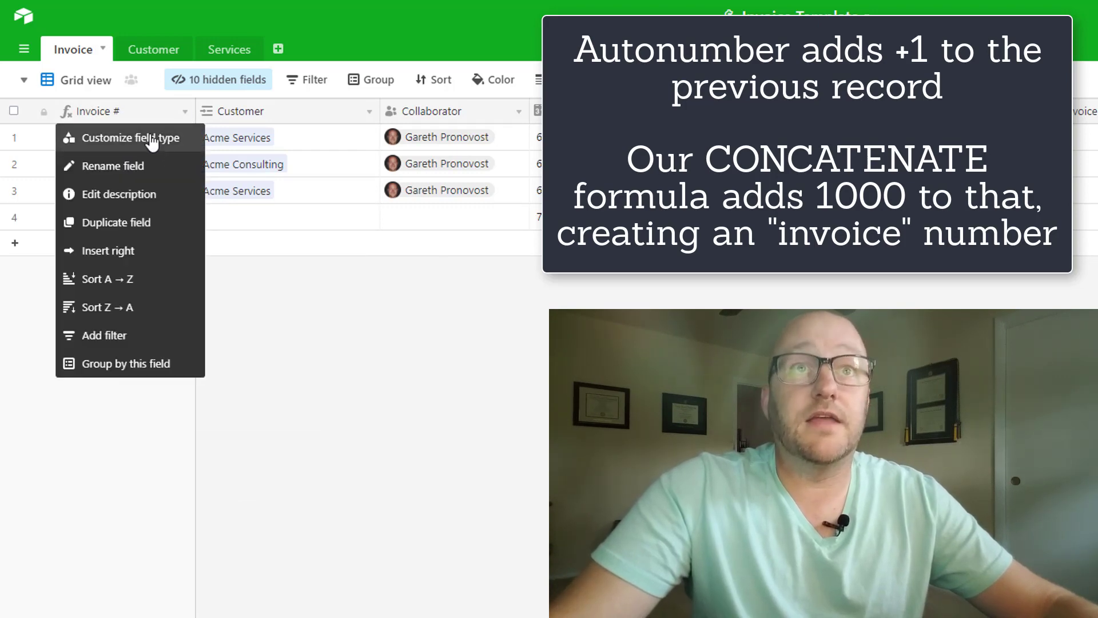
pyautogui.click(128, 137)
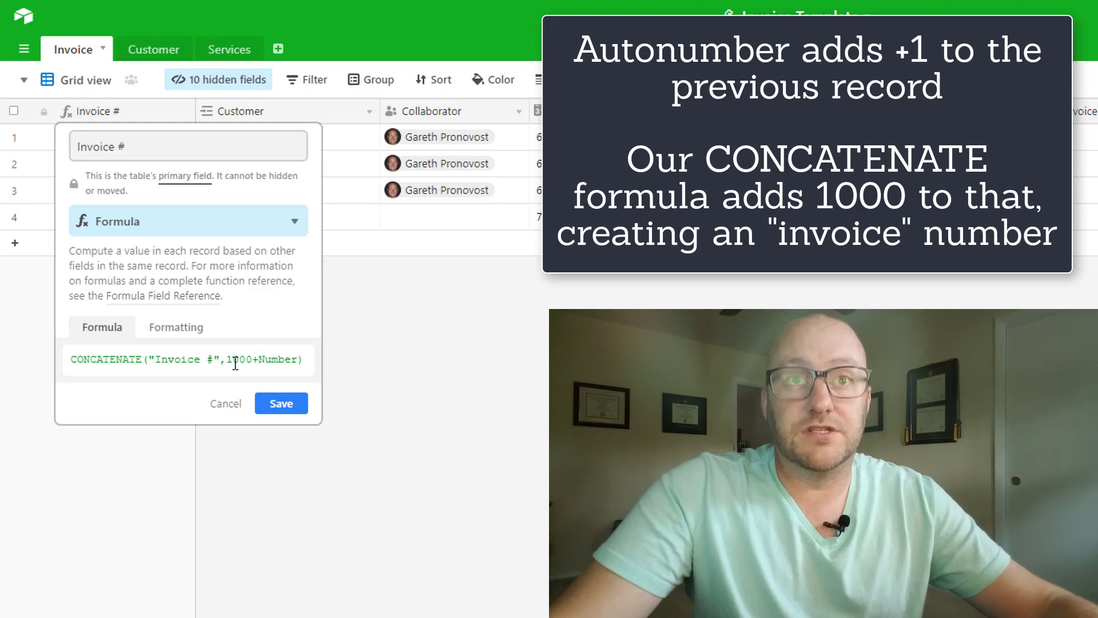
pyautogui.click(281, 403)
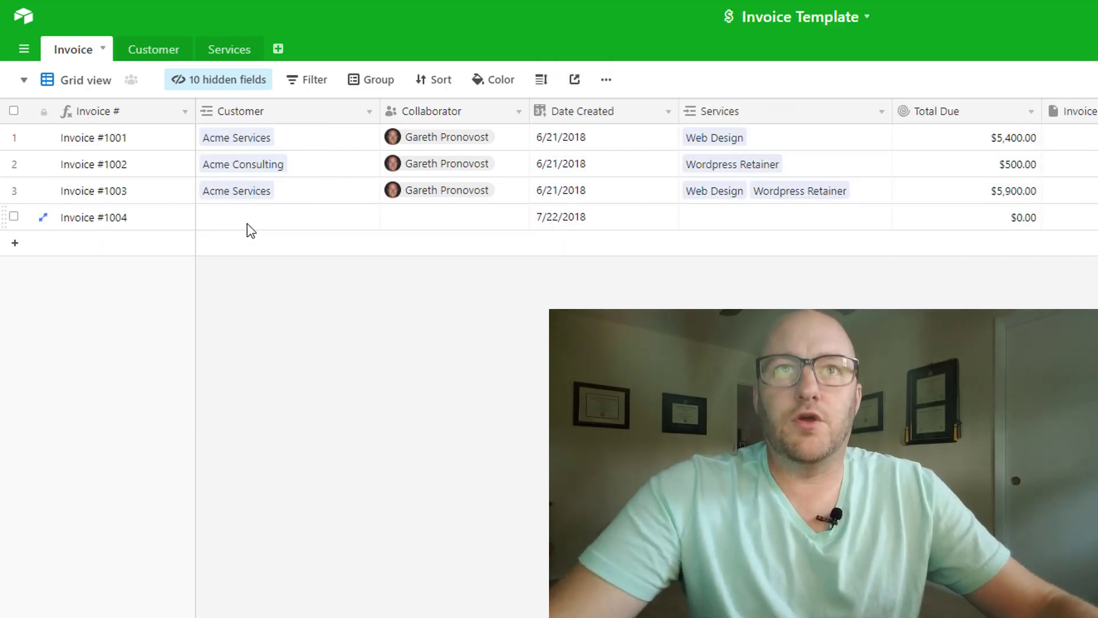
# Link Acme Consulting as the new invoice's customer and assign its collaborator
pyautogui.click(280, 216)
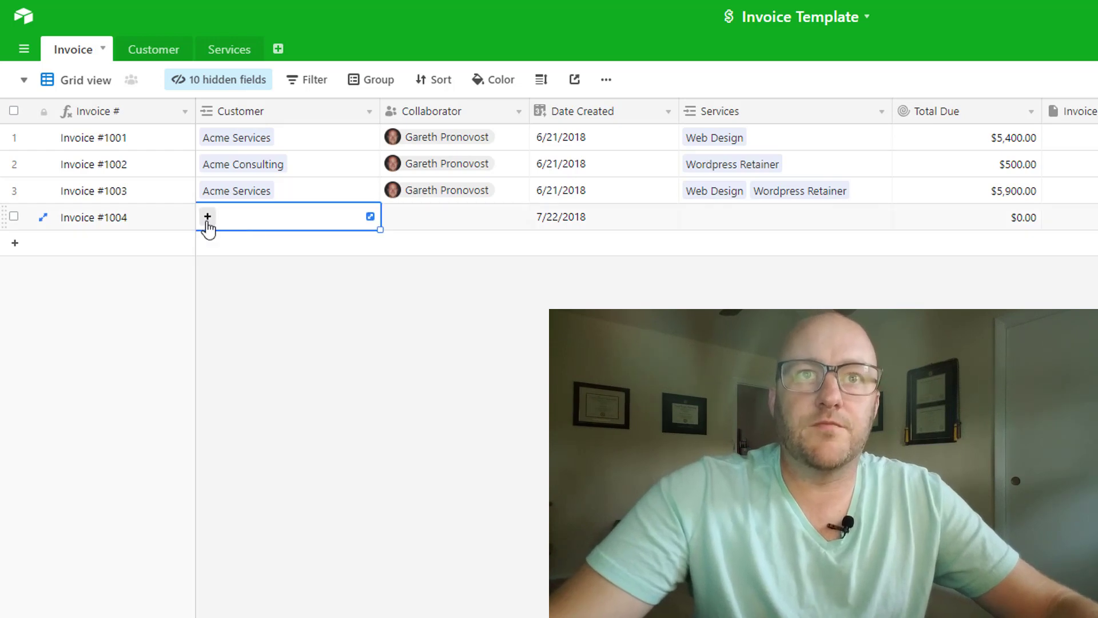
pyautogui.click(207, 216)
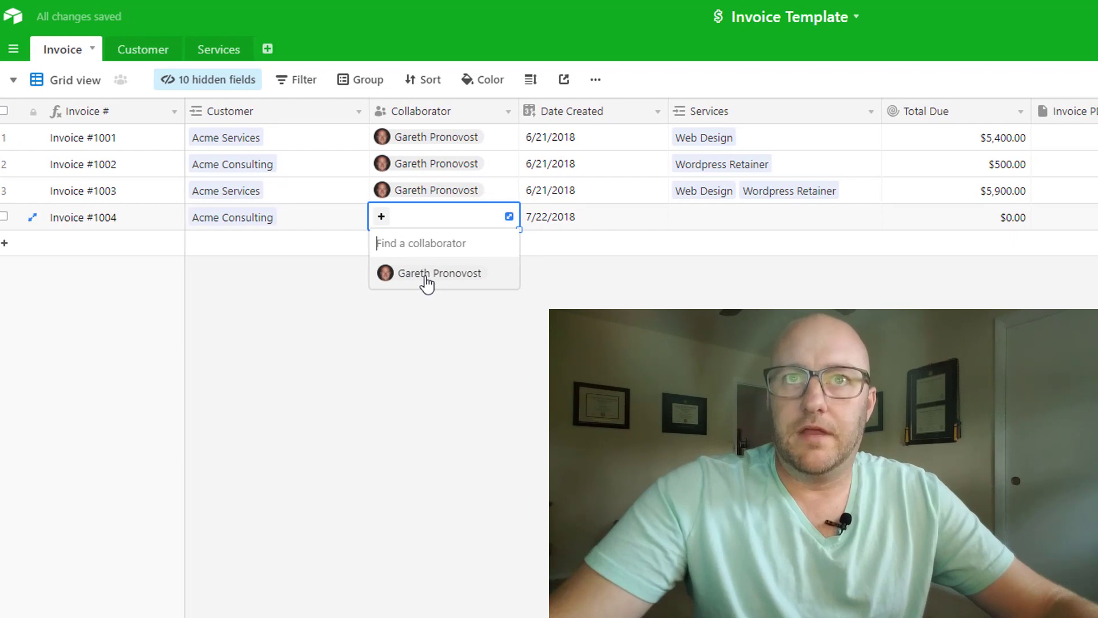
pyautogui.click(439, 272)
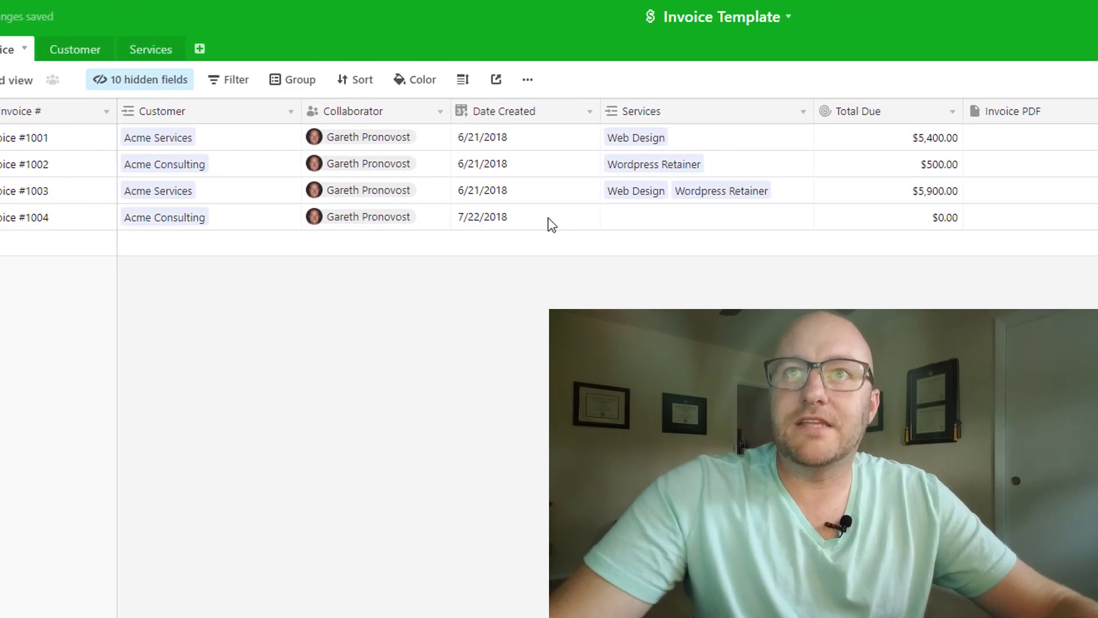
# Add Wordpress Retainer and Web Design as the invoice's services
pyautogui.click(686, 217)
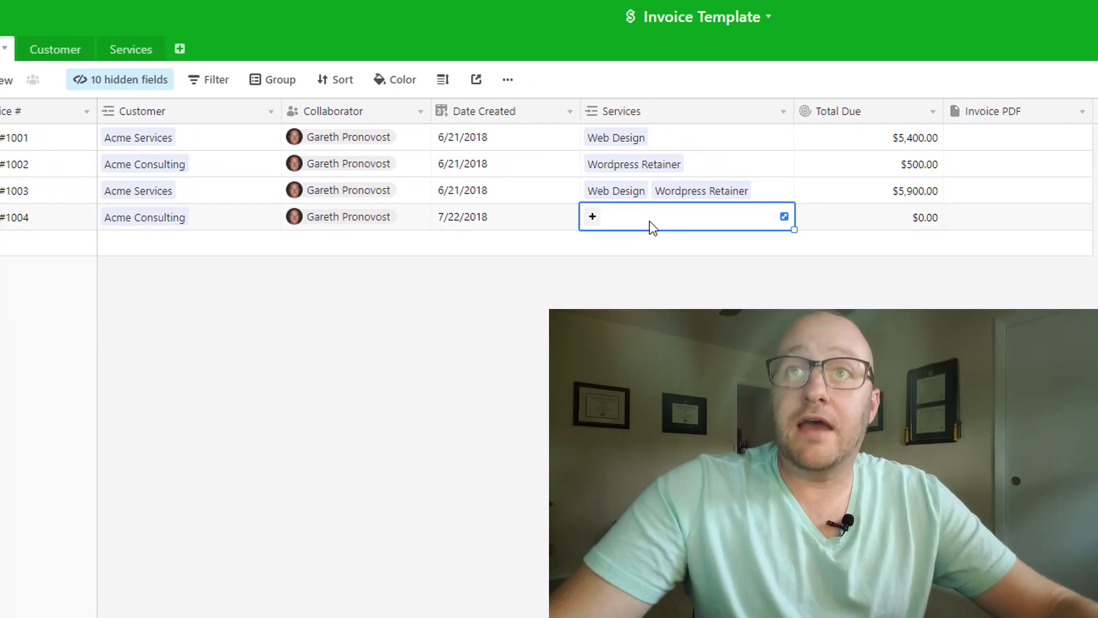
pyautogui.click(591, 215)
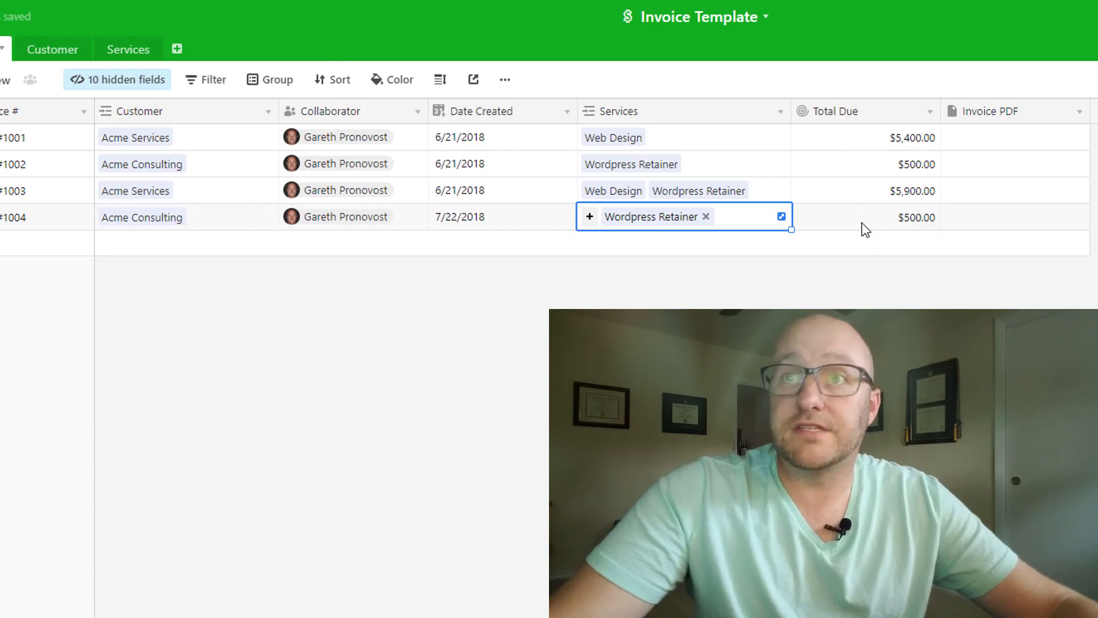
pyautogui.moveTo(633, 229)
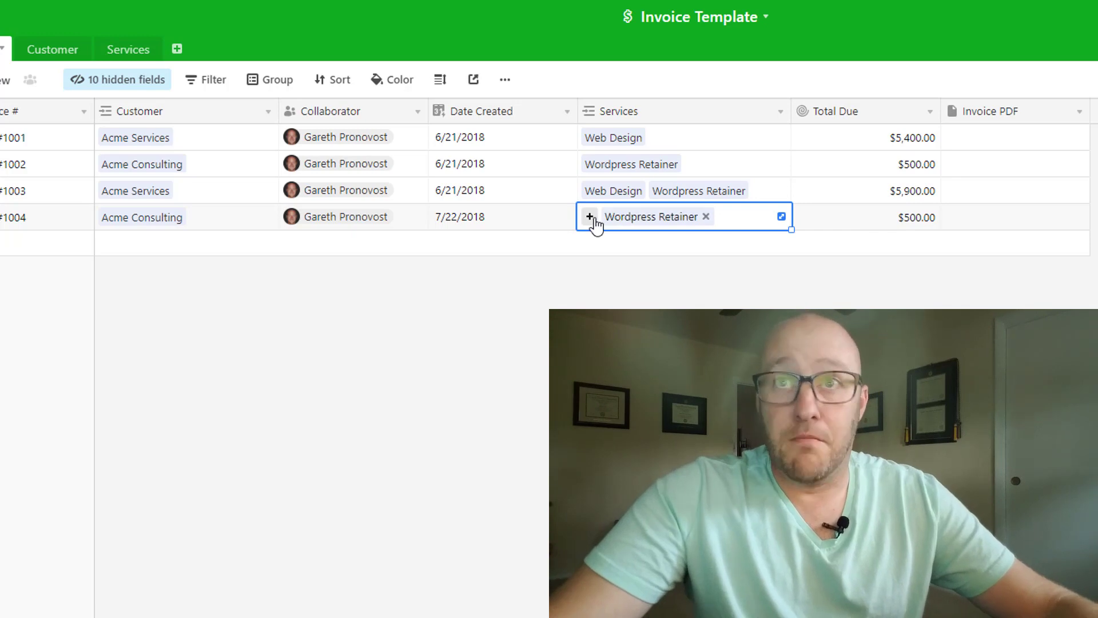
pyautogui.click(590, 215)
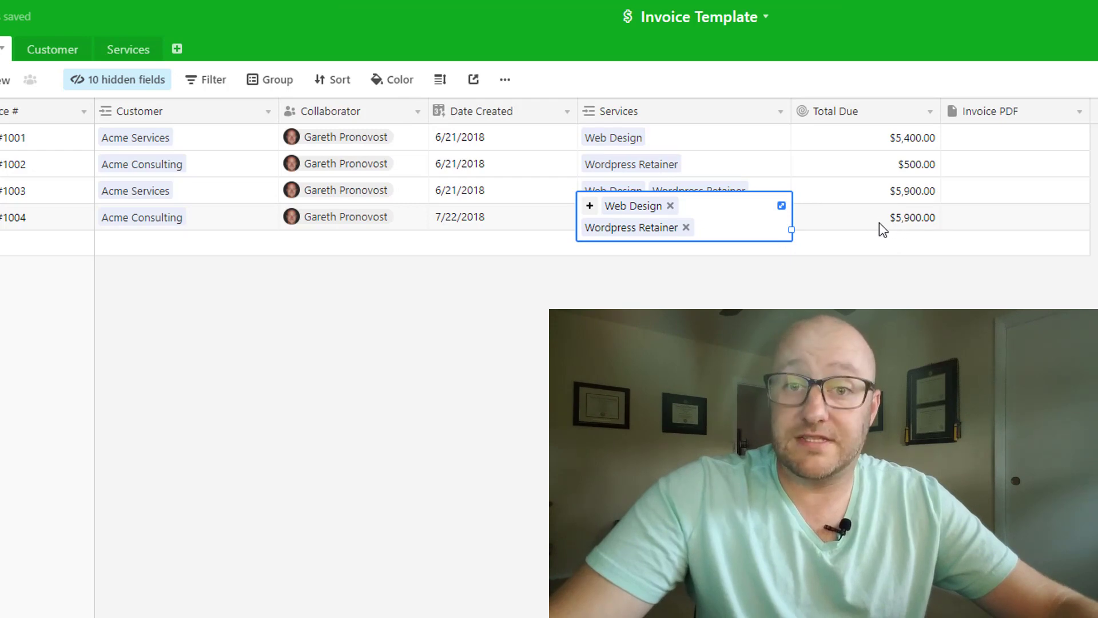
pyautogui.moveTo(730, 250)
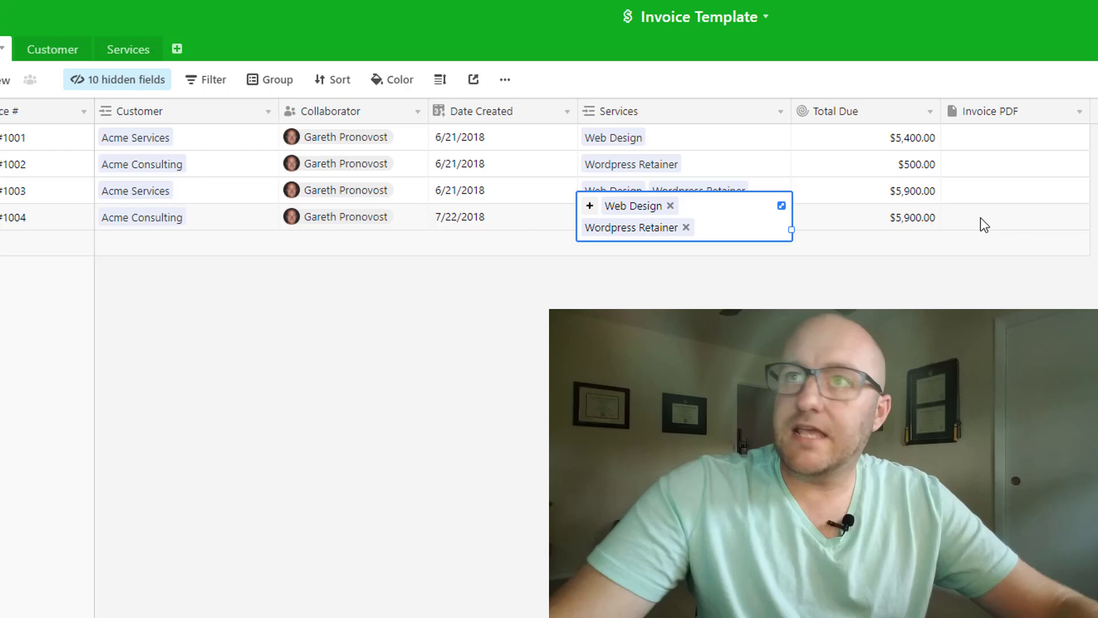
pyautogui.moveTo(1002, 243)
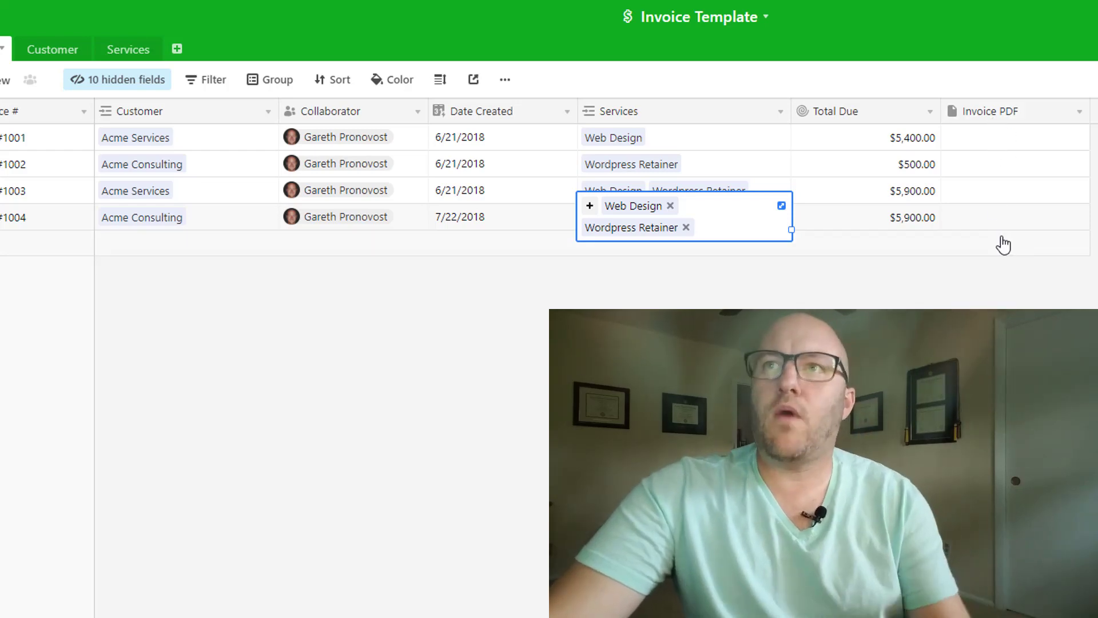
pyautogui.moveTo(1008, 222)
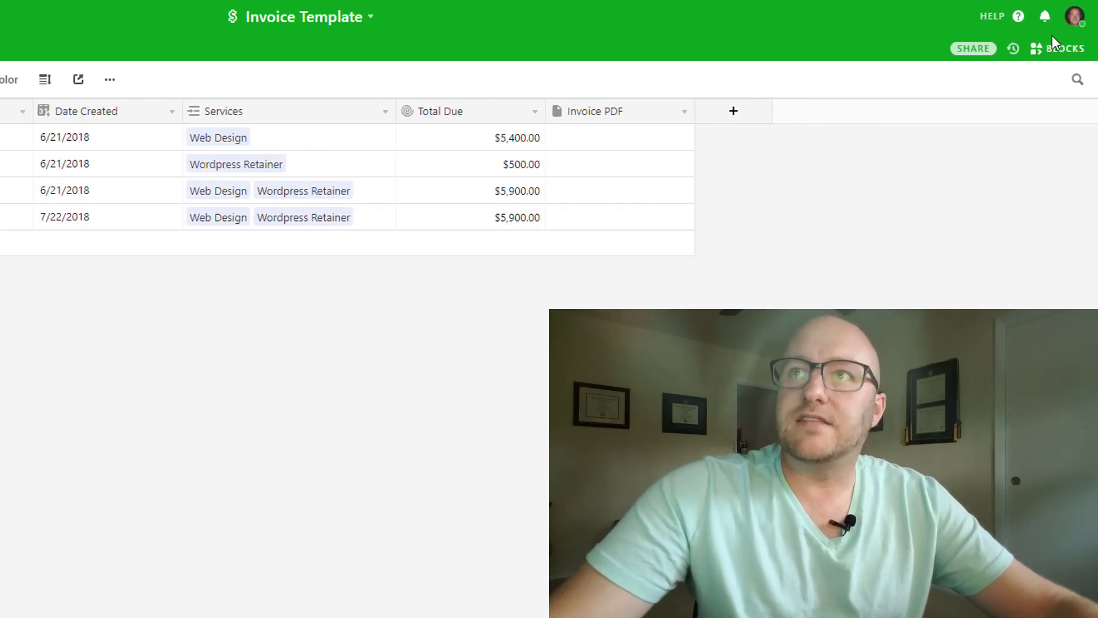
# Open the Page designer block and edit its invoice layout, previewing Invoice #1001
pyautogui.click(1064, 48)
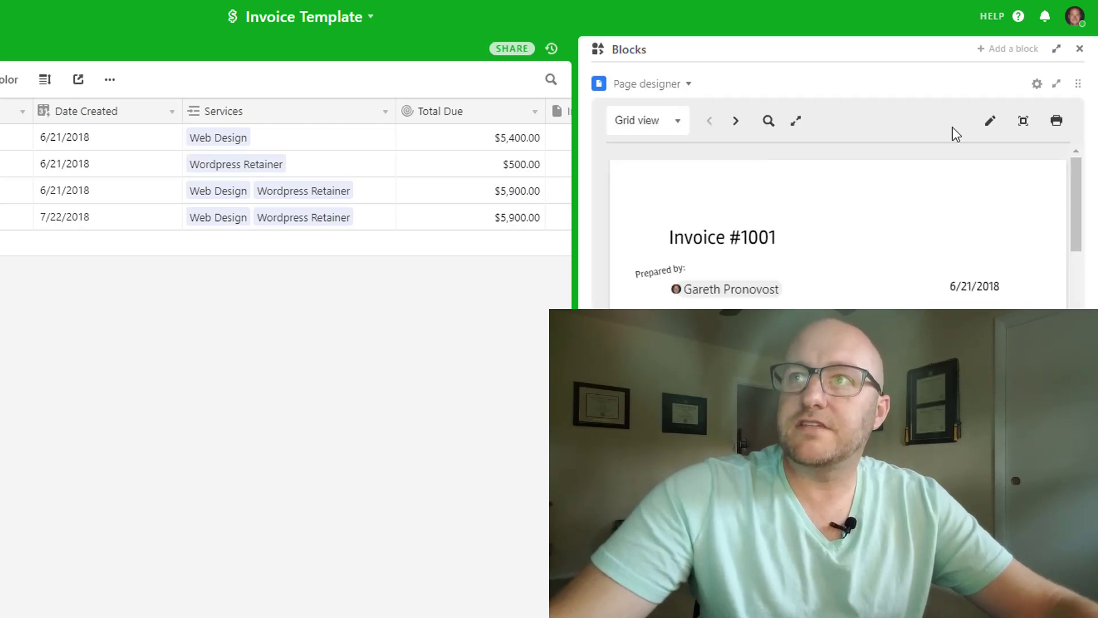
pyautogui.click(796, 121)
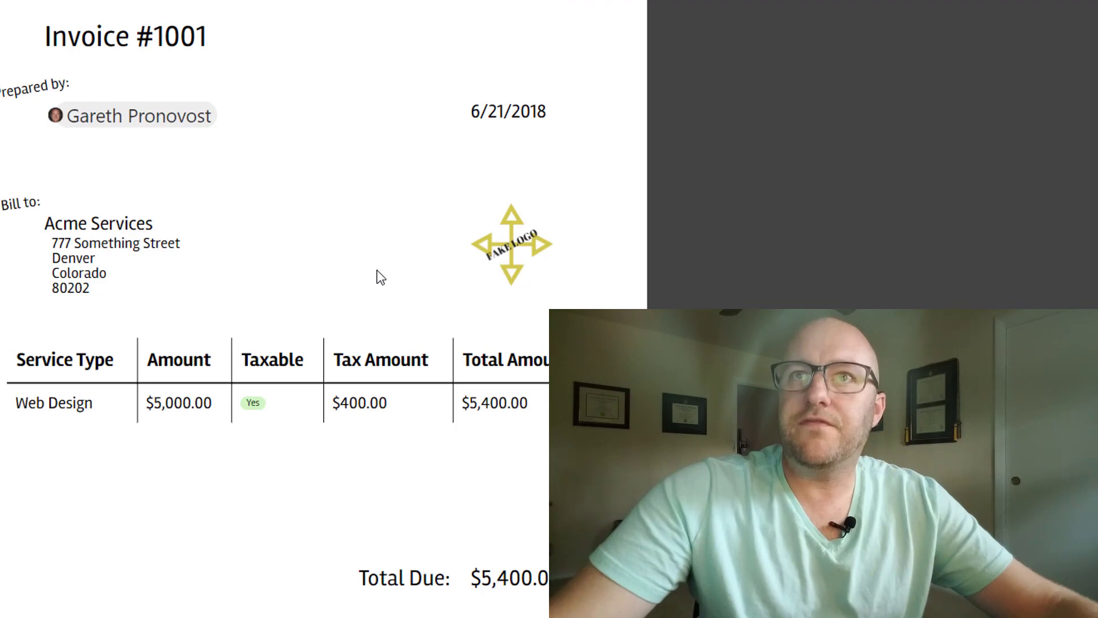
pyautogui.moveTo(221, 162)
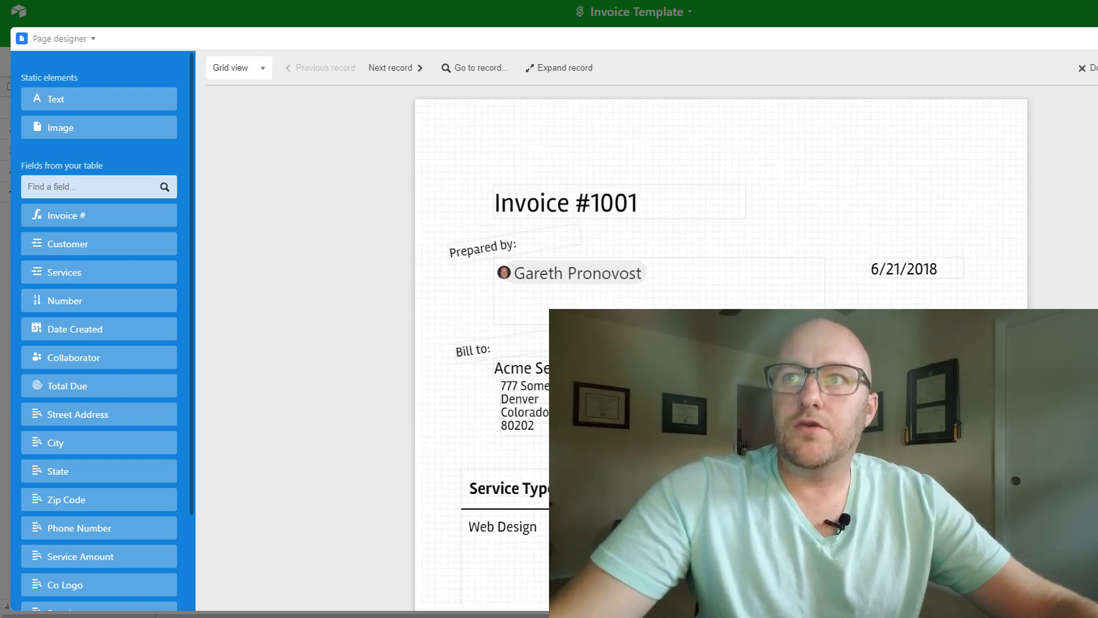
pyautogui.moveTo(196, 276)
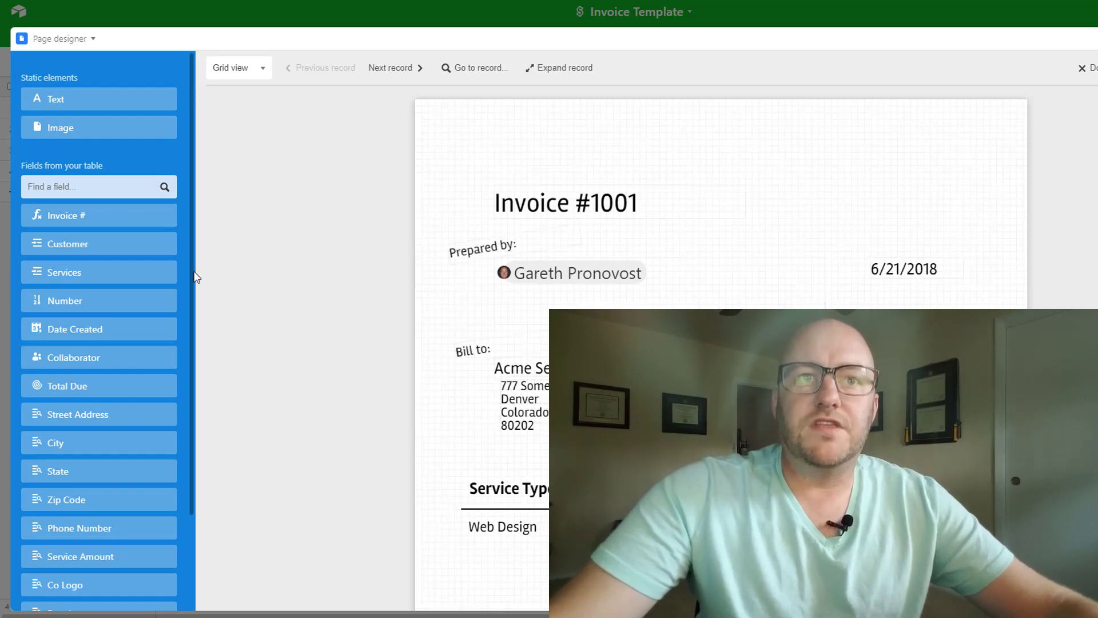
pyautogui.moveTo(106, 499)
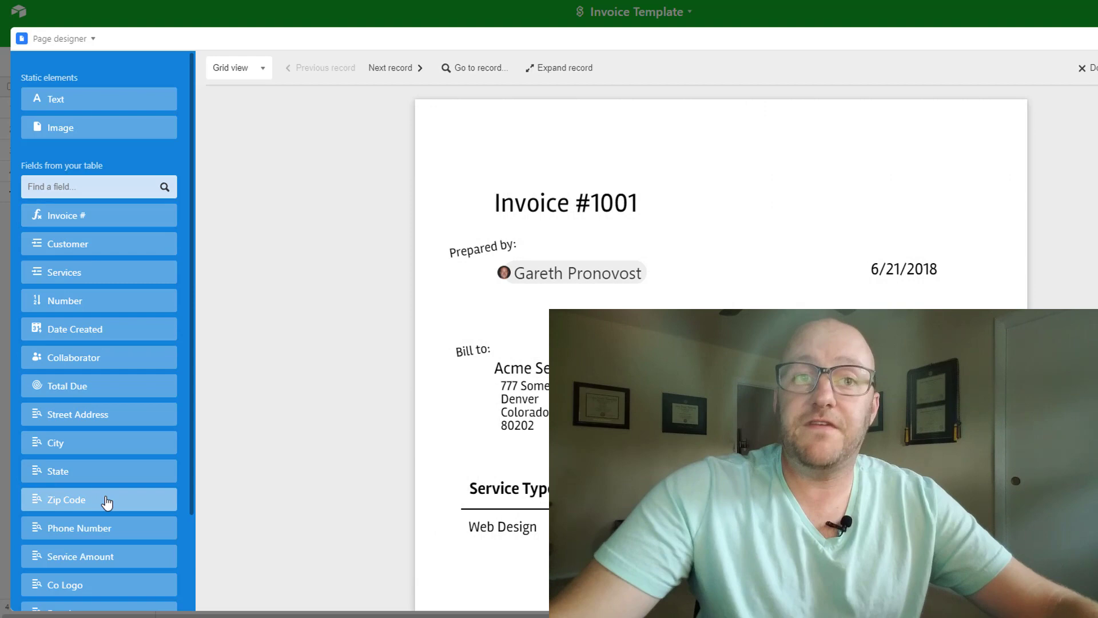
# Scroll through the layout's field list and canvas, then exit the editor
pyautogui.scroll(-3)
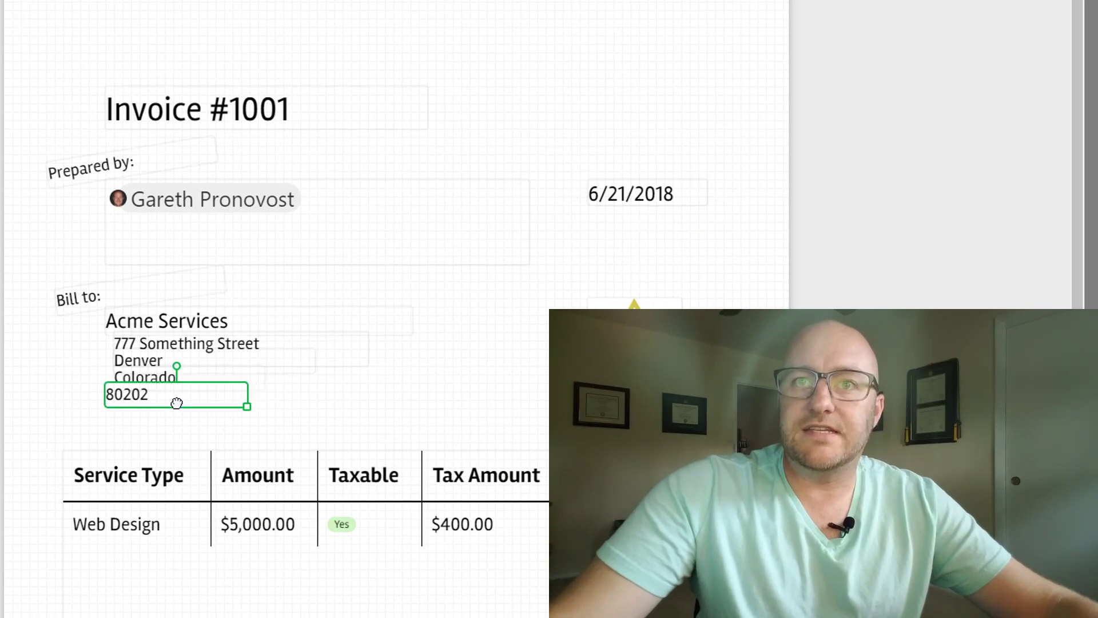
pyautogui.moveTo(203, 418)
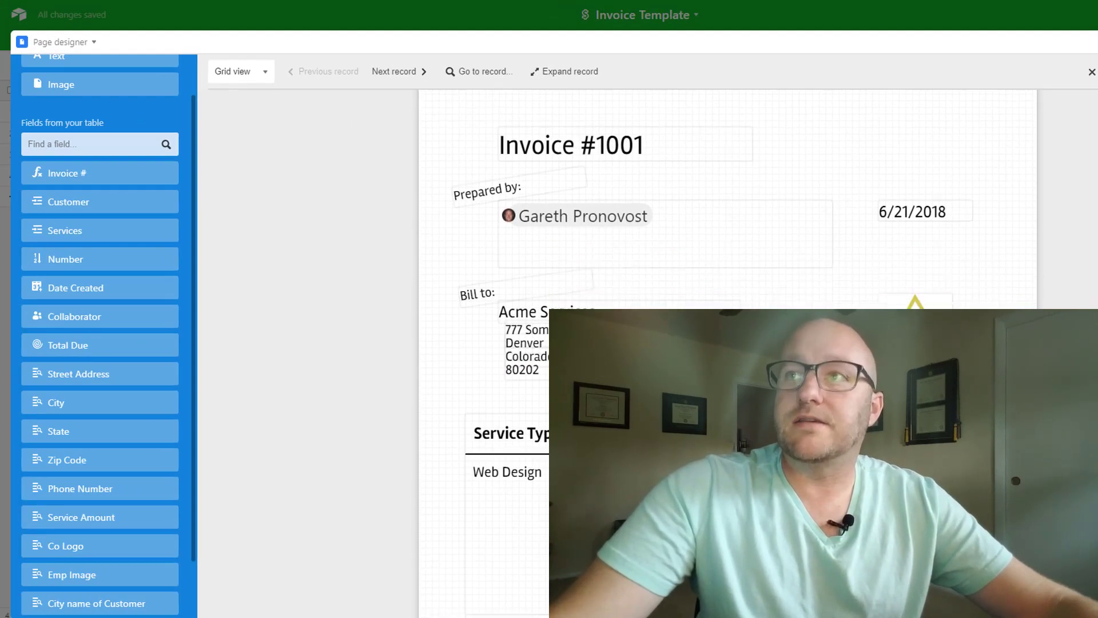
pyautogui.scroll(-3)
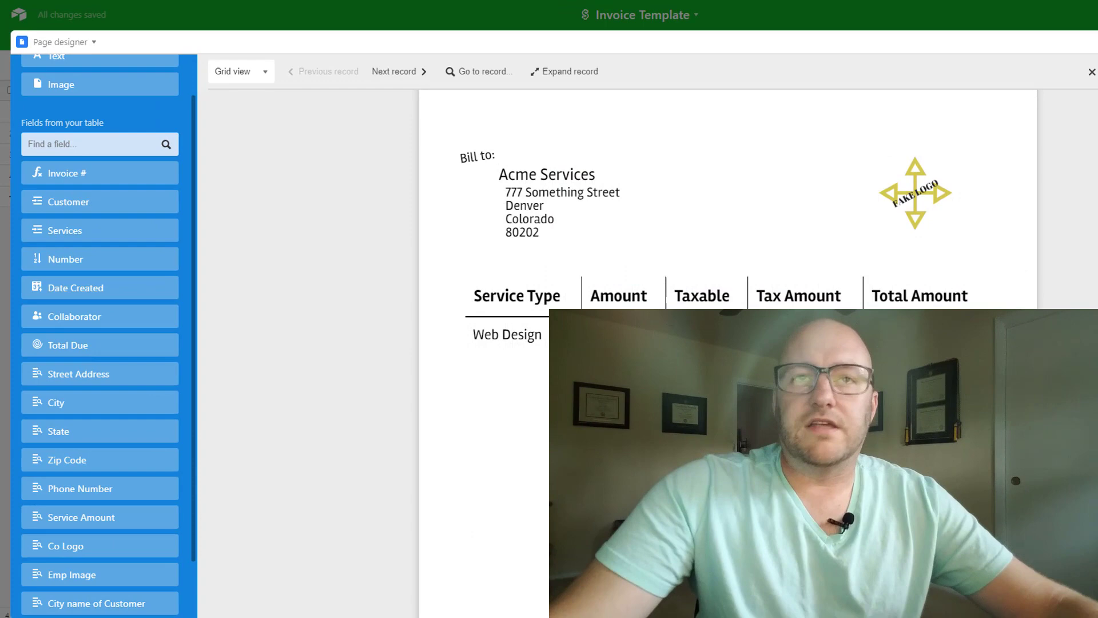
pyautogui.click(1091, 71)
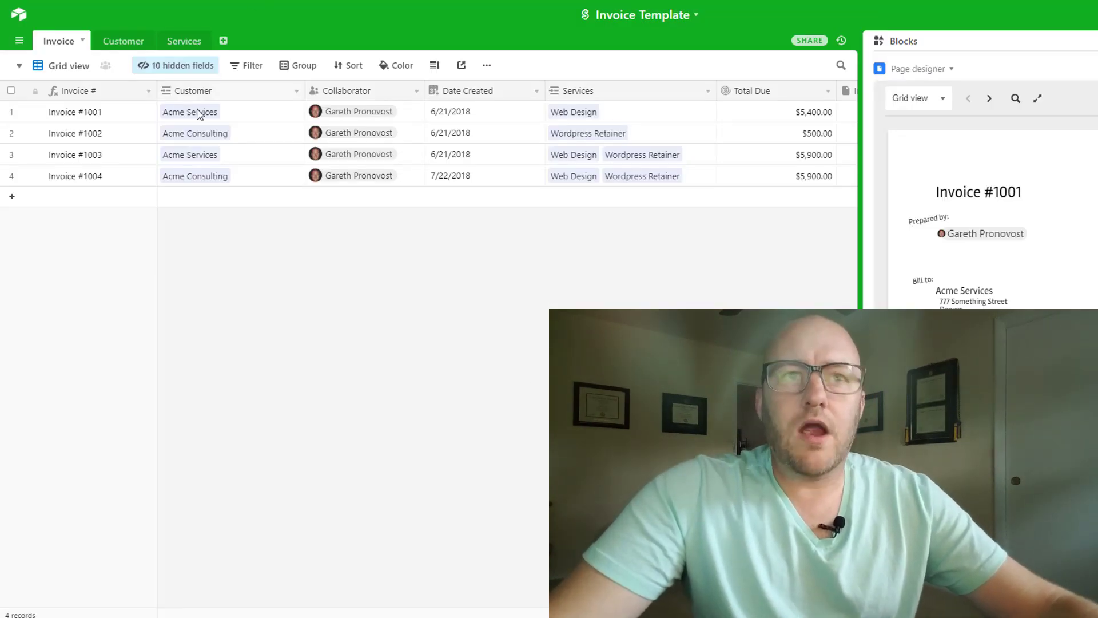
pyautogui.moveTo(203, 94)
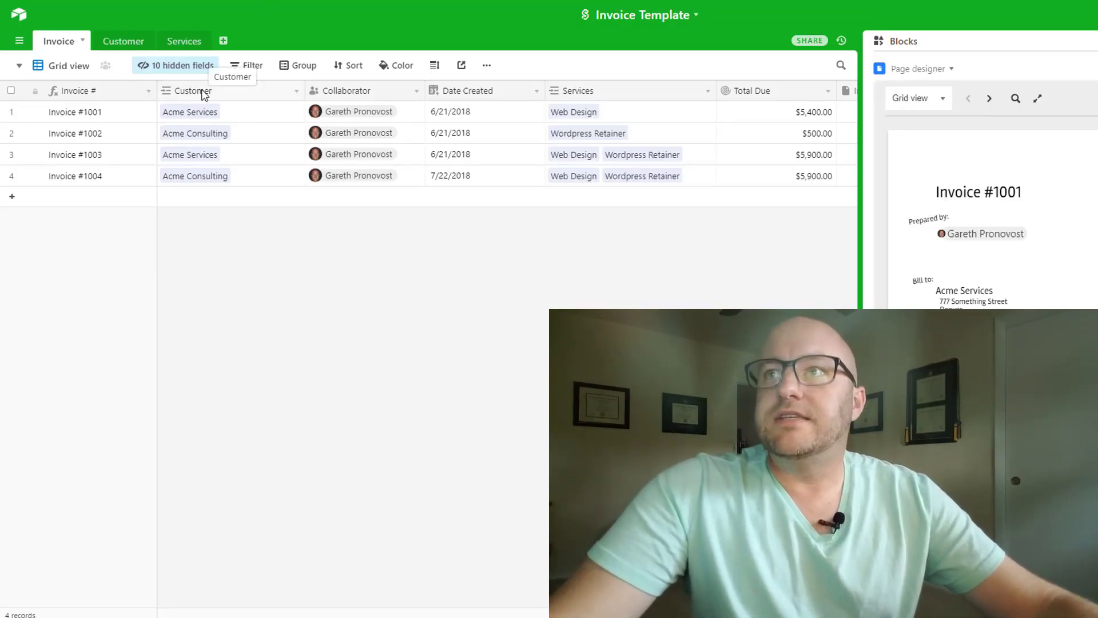
pyautogui.moveTo(1048, 216)
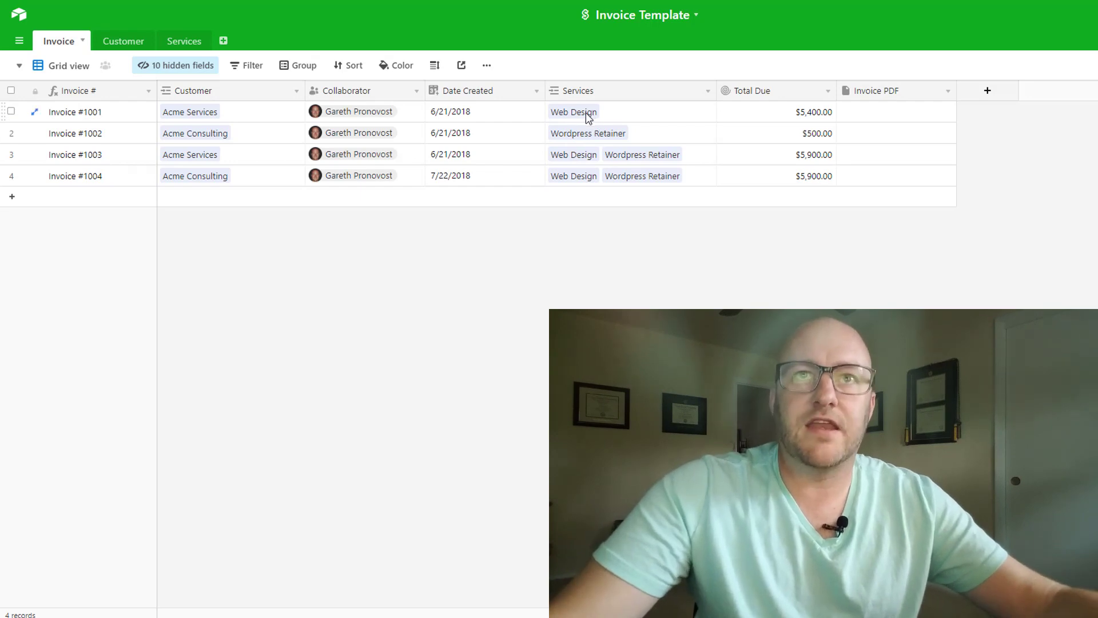
pyautogui.moveTo(408, 124)
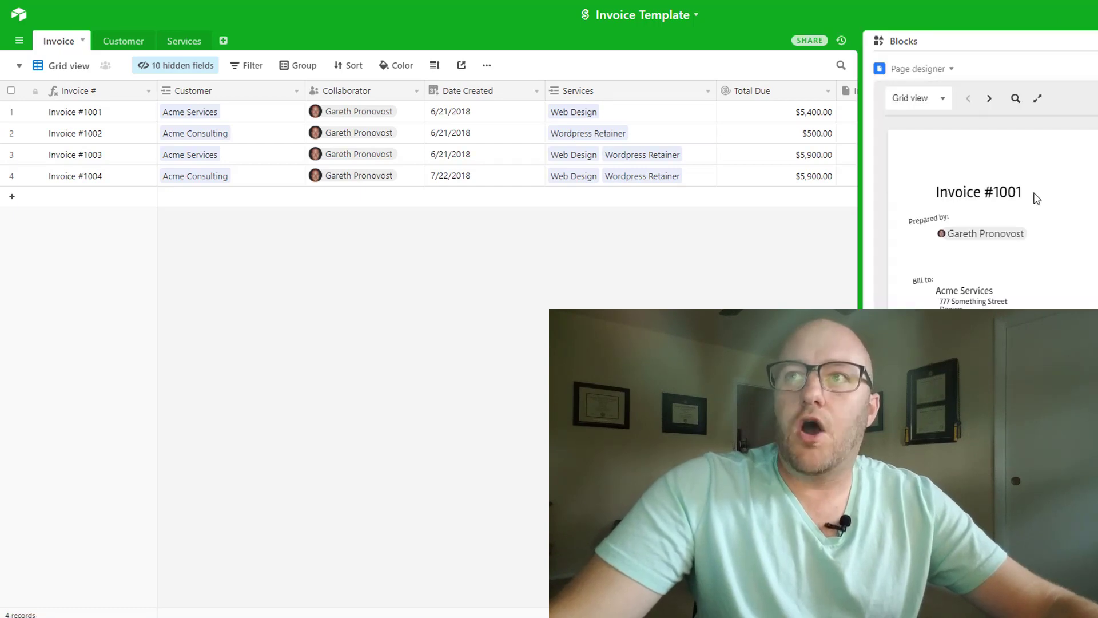
pyautogui.moveTo(1060, 235)
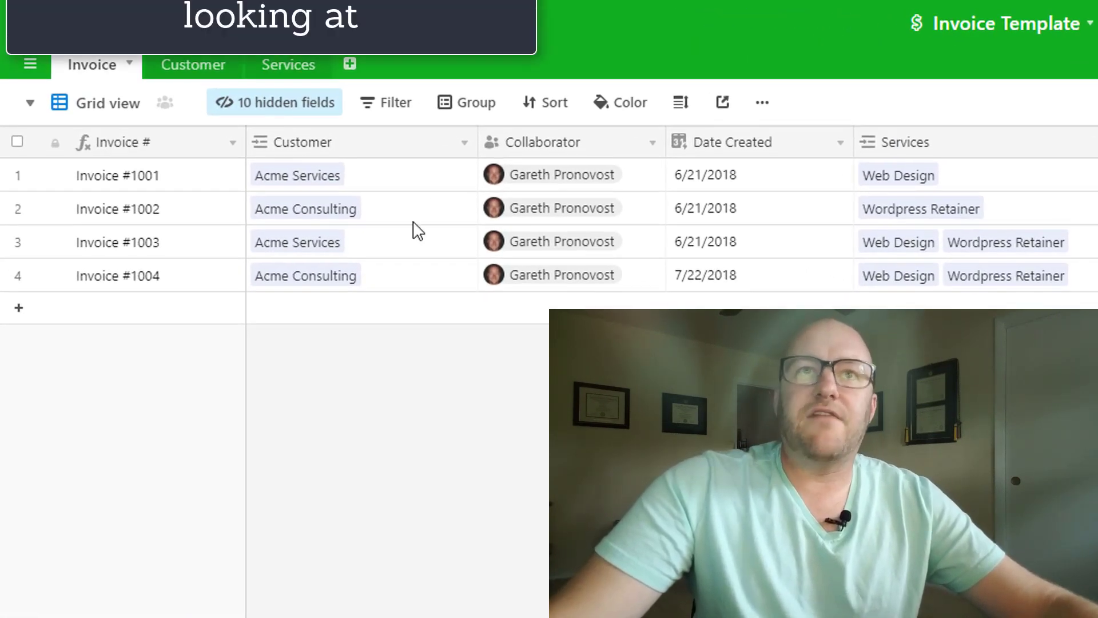
# Review the Invoice table's field list, from Customer through Invoice PDF to the hidden address fields
pyautogui.click(275, 102)
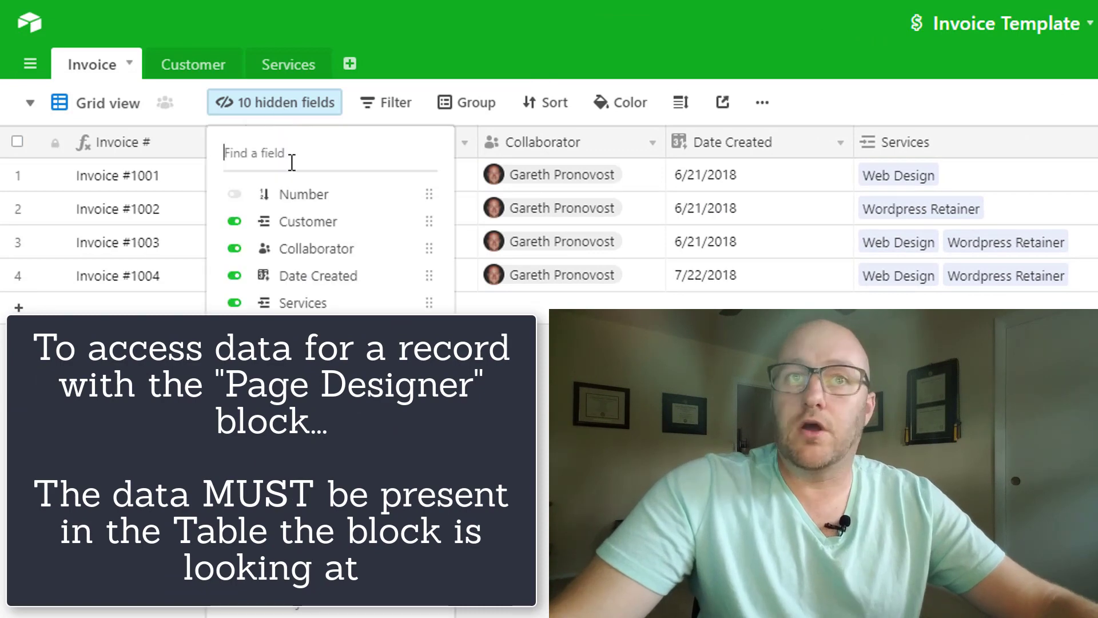
pyautogui.scroll(-3)
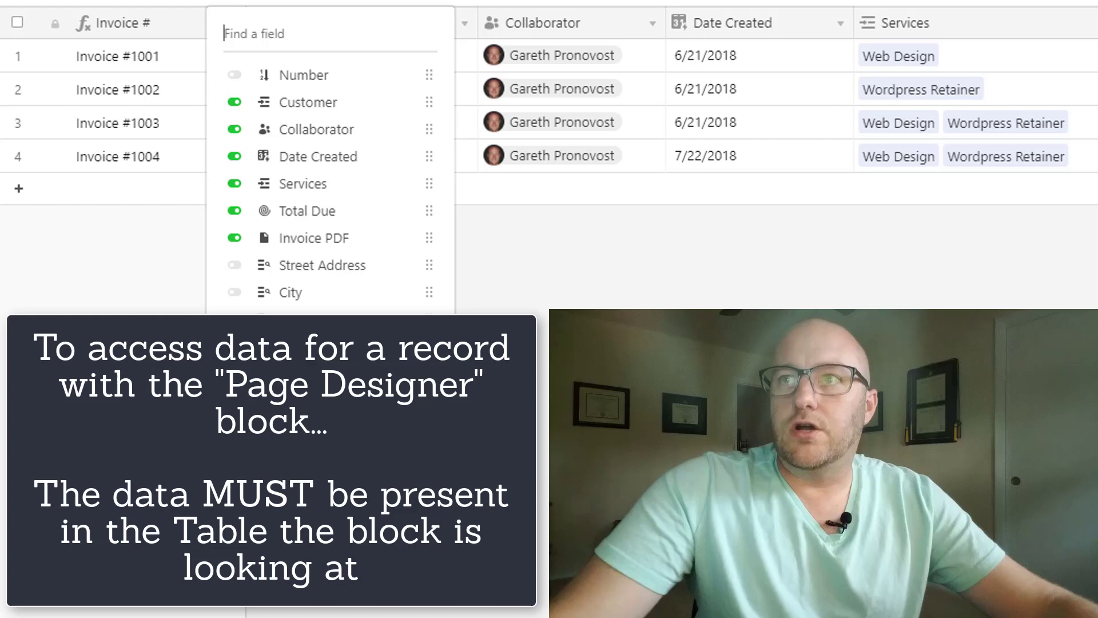
pyautogui.moveTo(434, 143)
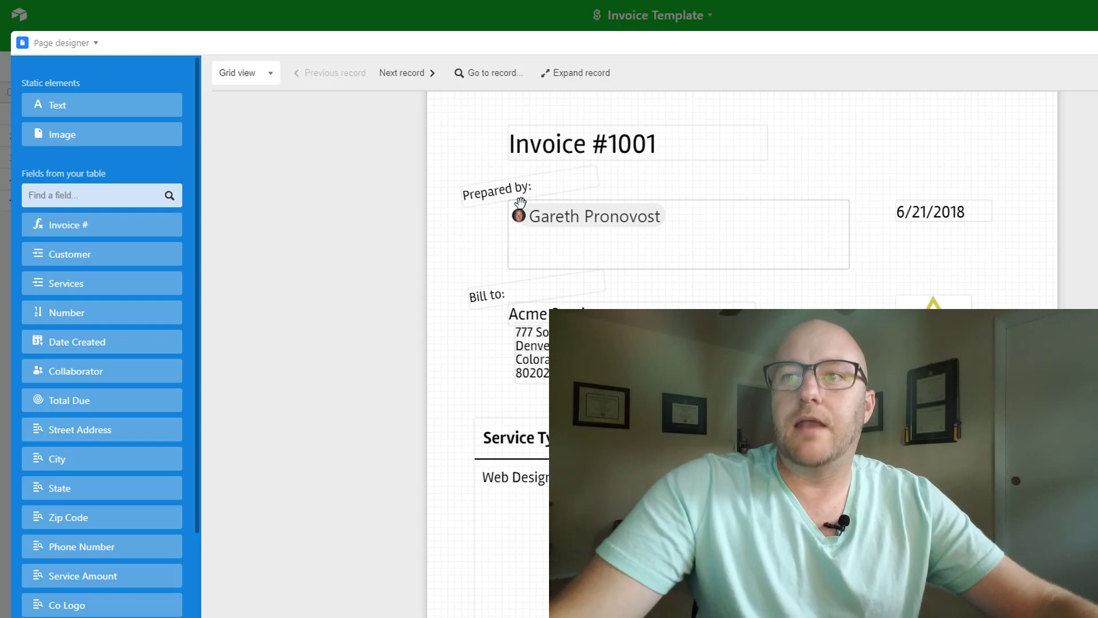
# Page through the invoice records until Invoice #1004 for Acme Consulting appears
pyautogui.scroll(-3)
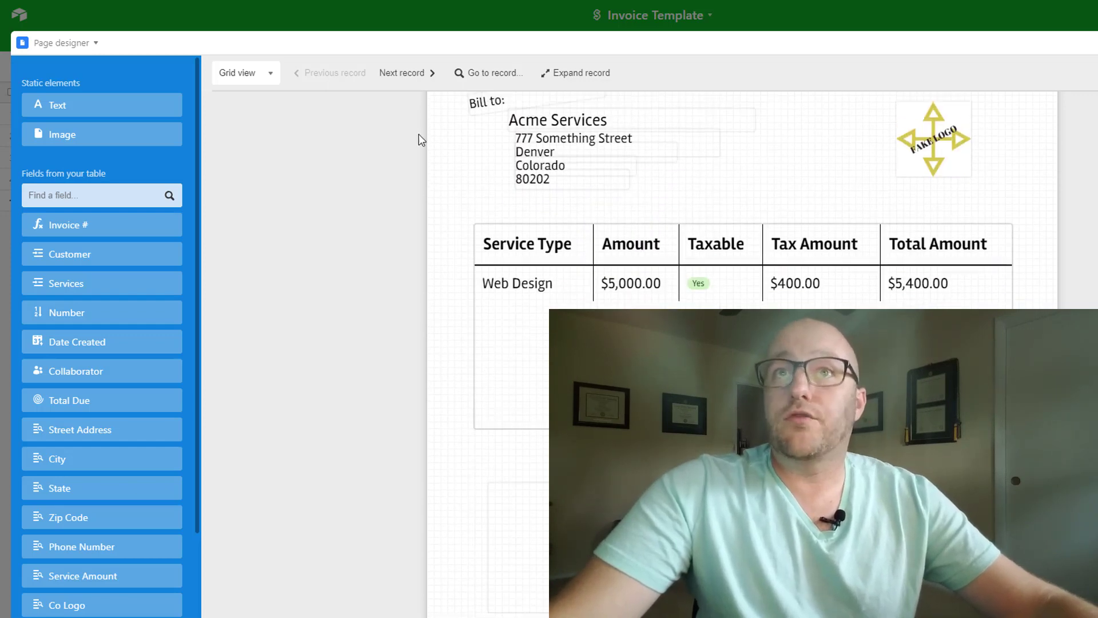
pyautogui.click(406, 73)
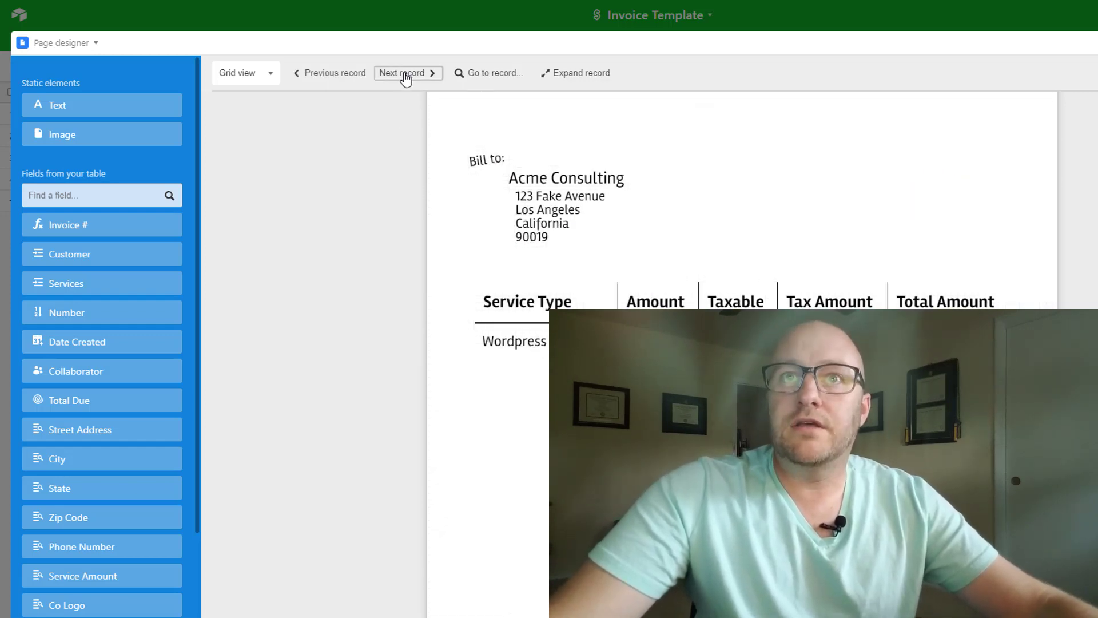
pyautogui.click(408, 73)
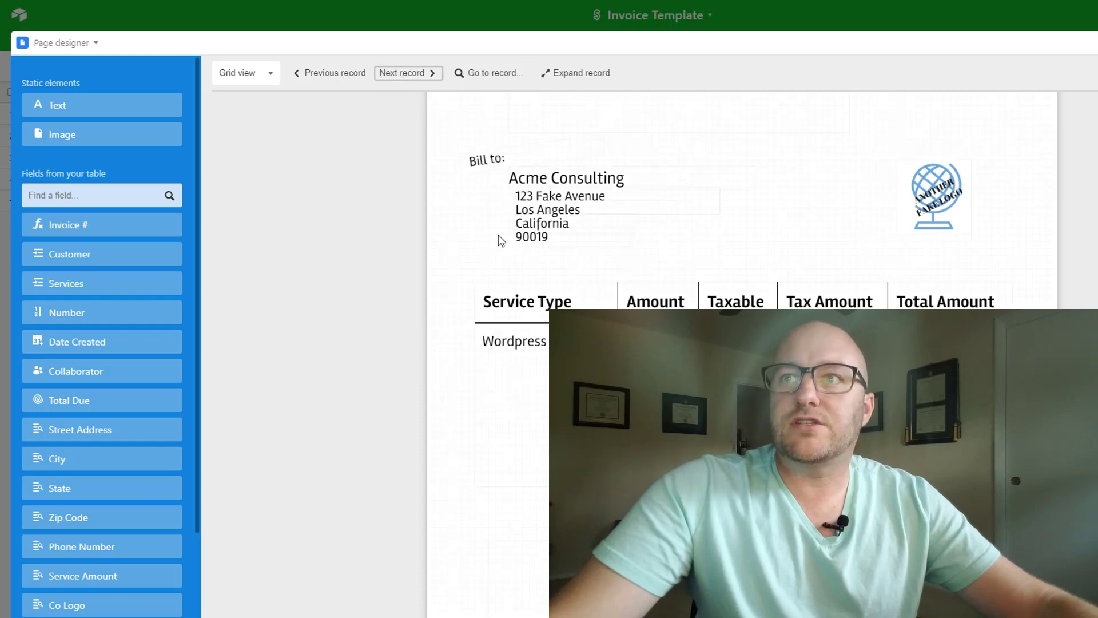
pyautogui.scroll(3)
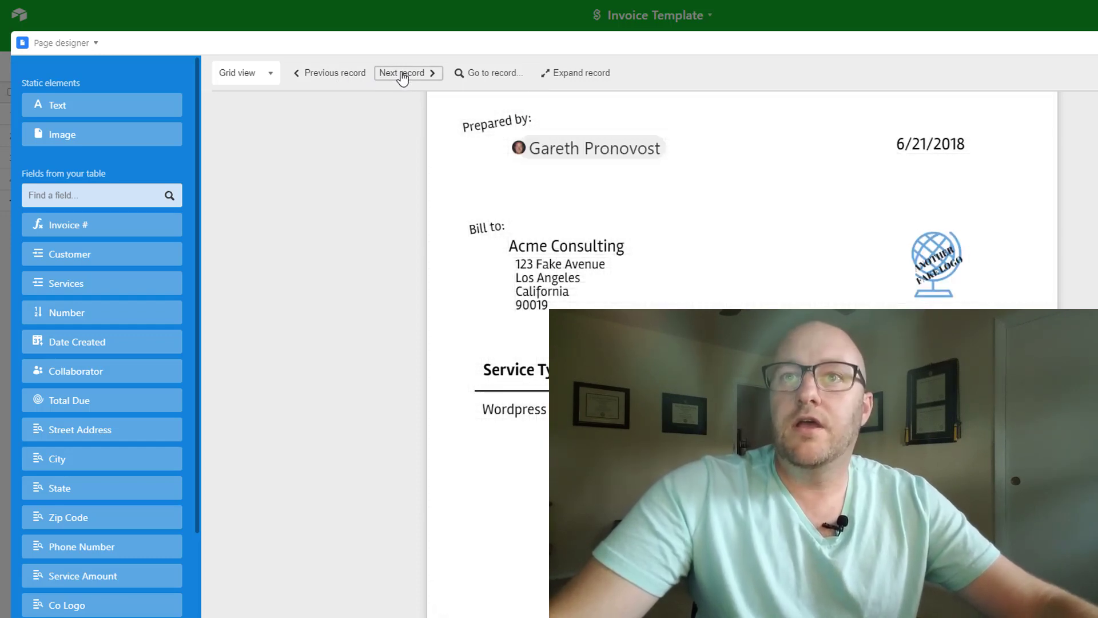
pyautogui.click(402, 73)
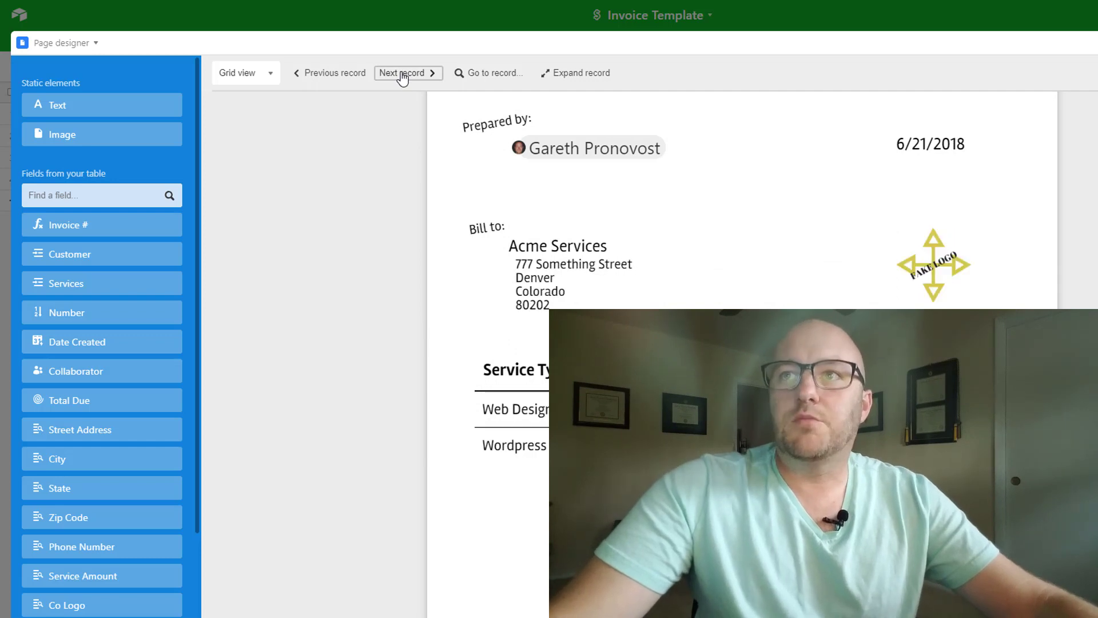
pyautogui.click(401, 73)
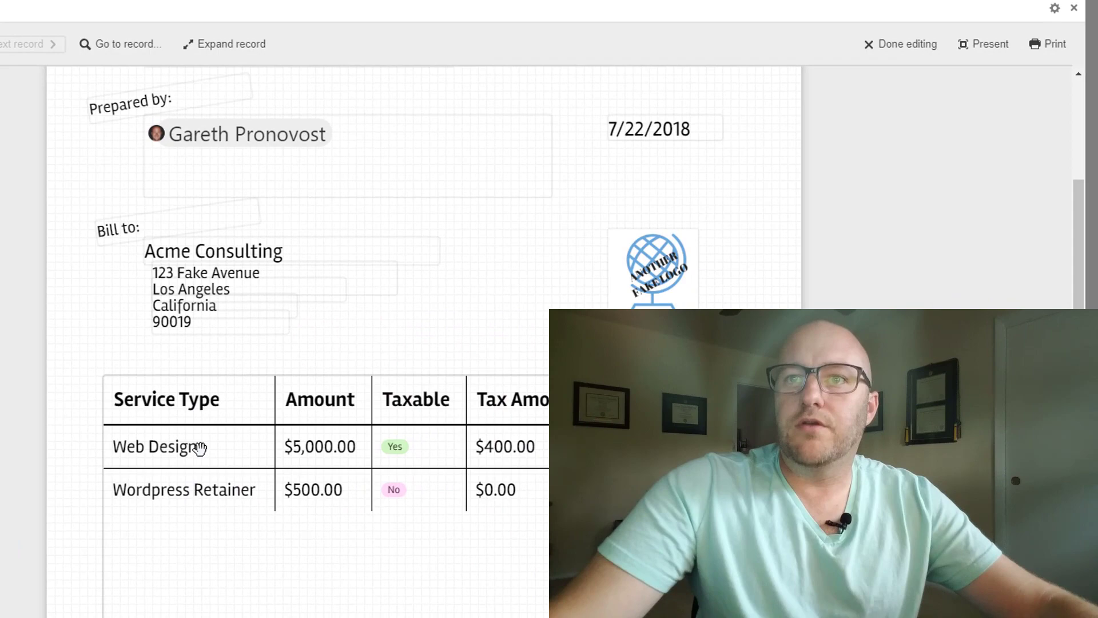
pyautogui.scroll(-3)
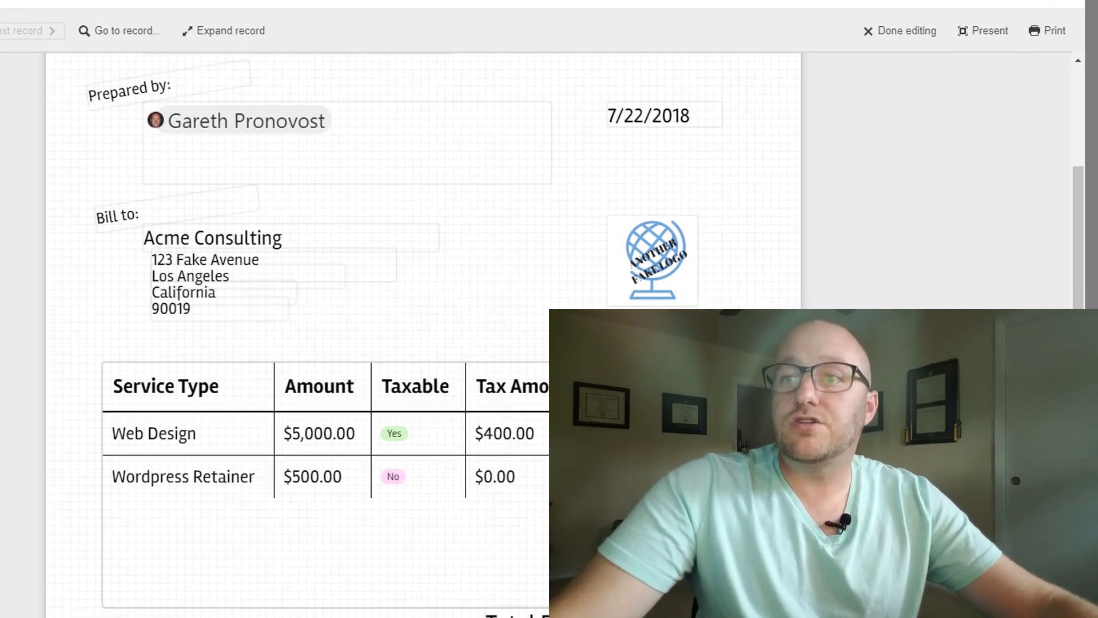
pyautogui.scroll(-3)
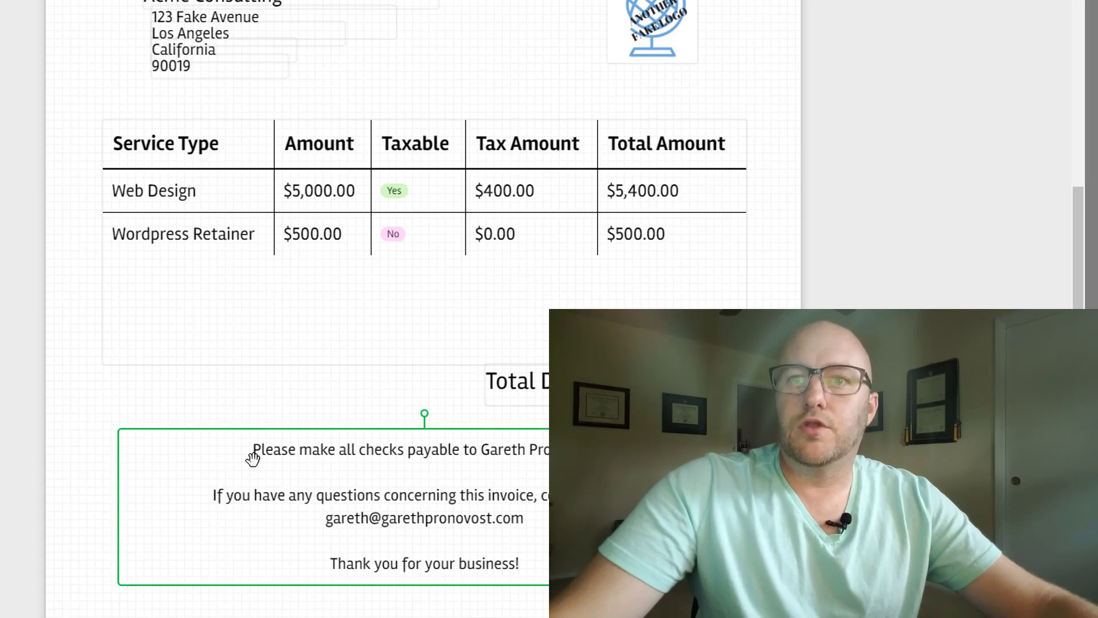
pyautogui.moveTo(253, 458)
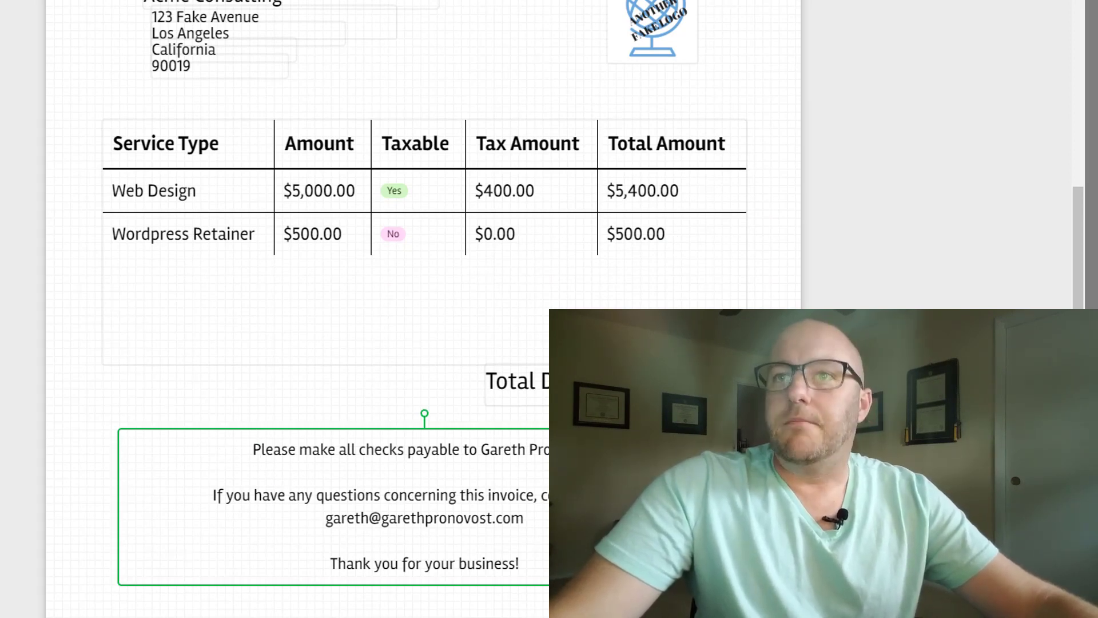
pyautogui.scroll(3)
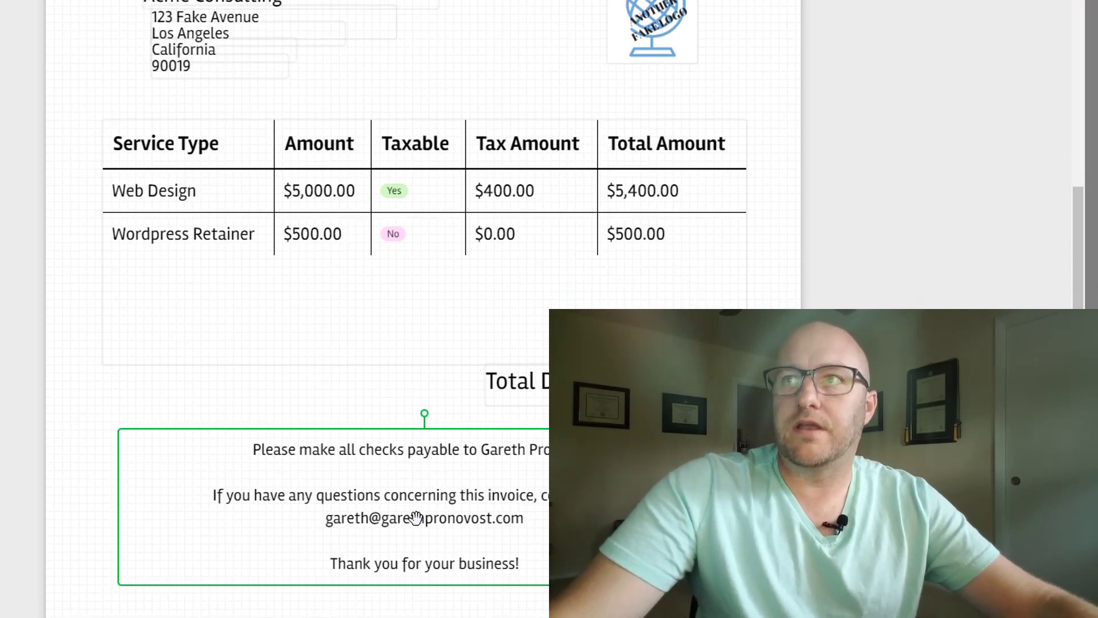
pyautogui.scroll(3)
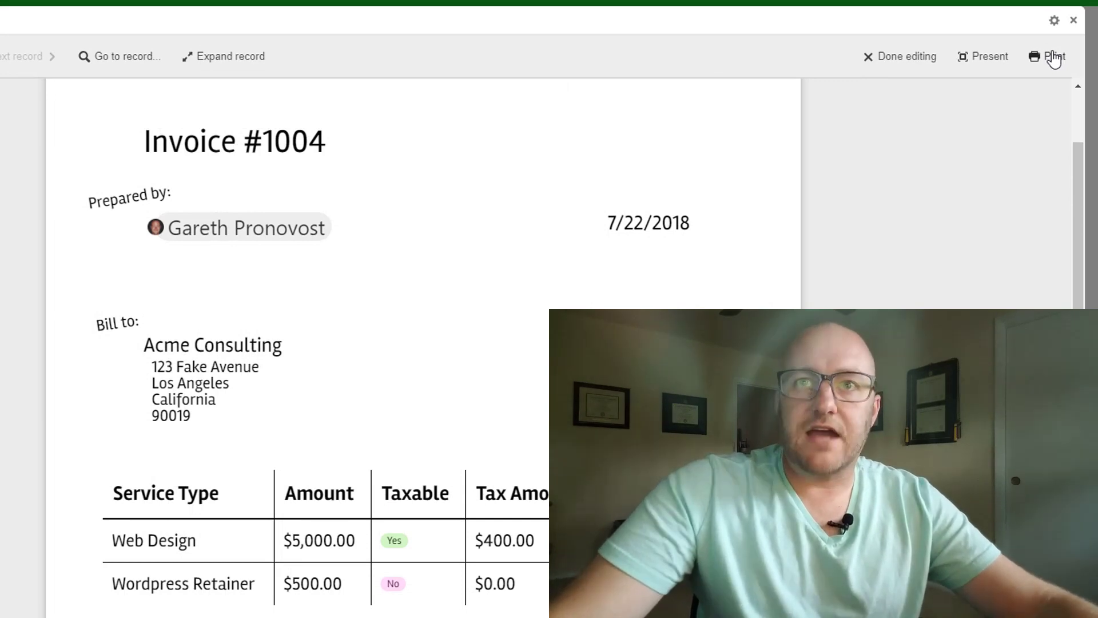
# Print Invoice #1004 as the current record in Letter portrait and save it as PDF
pyautogui.click(1052, 56)
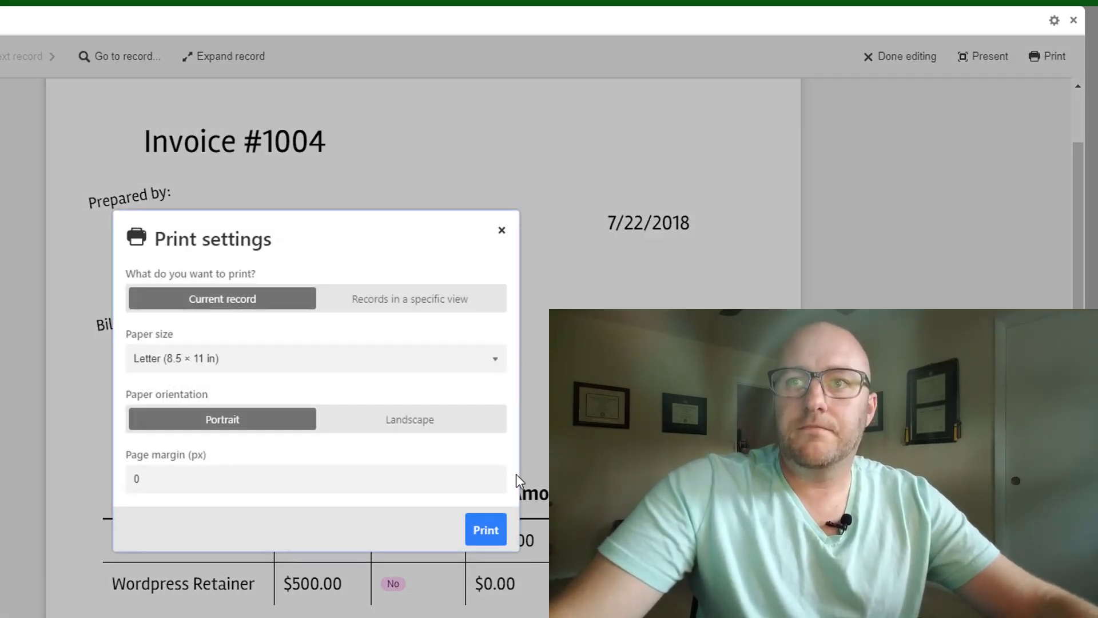
pyautogui.click(486, 530)
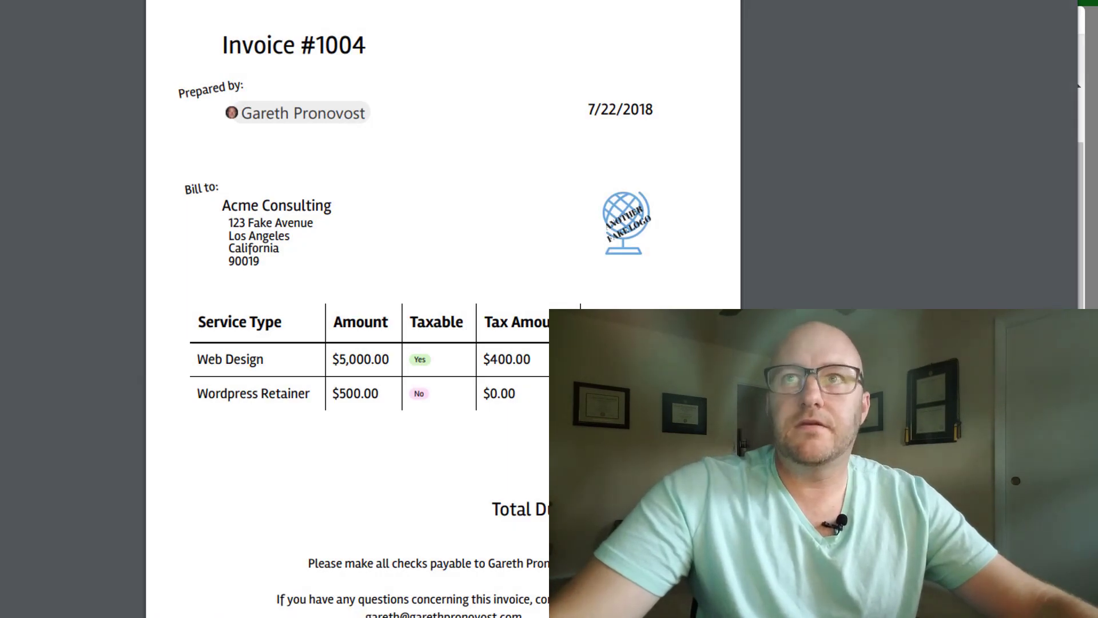
pyautogui.press('ctrl+p')
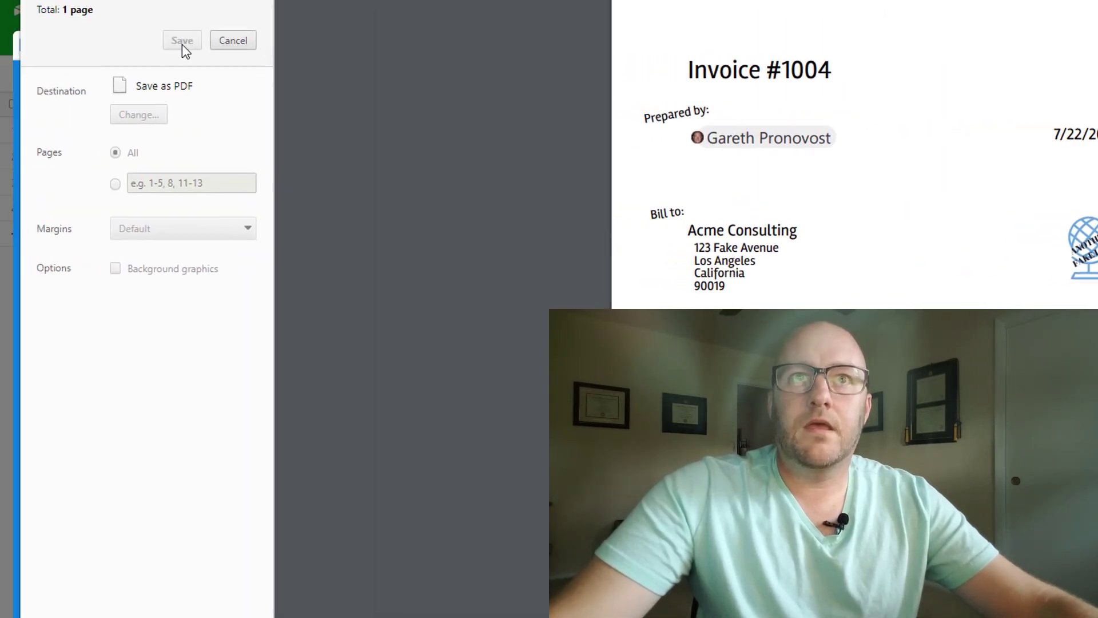
pyautogui.click(181, 40)
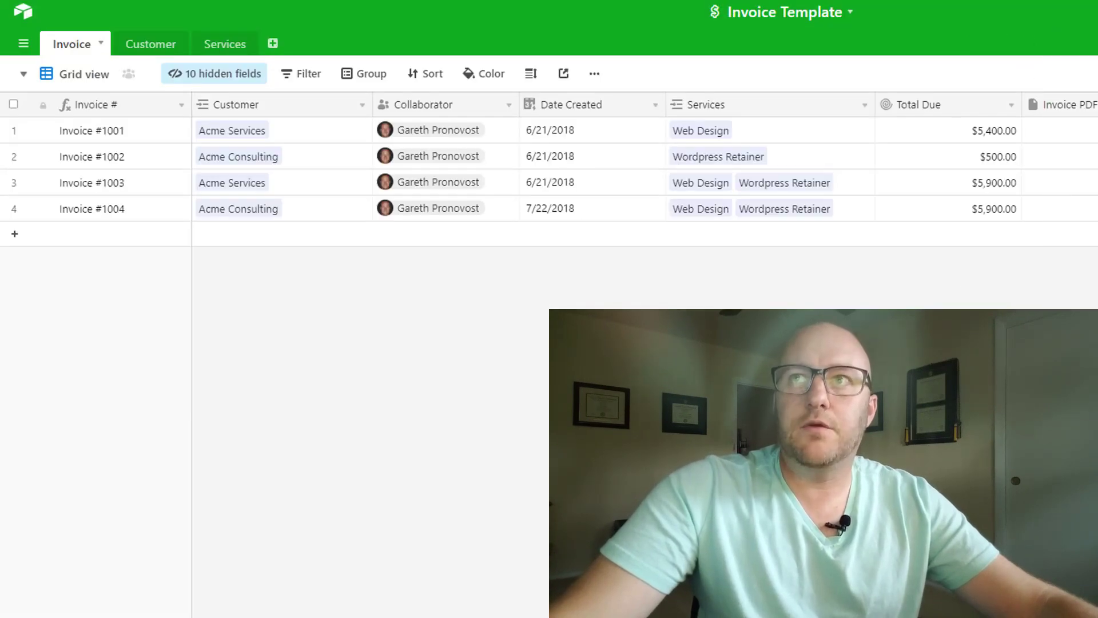
pyautogui.moveTo(671, 225)
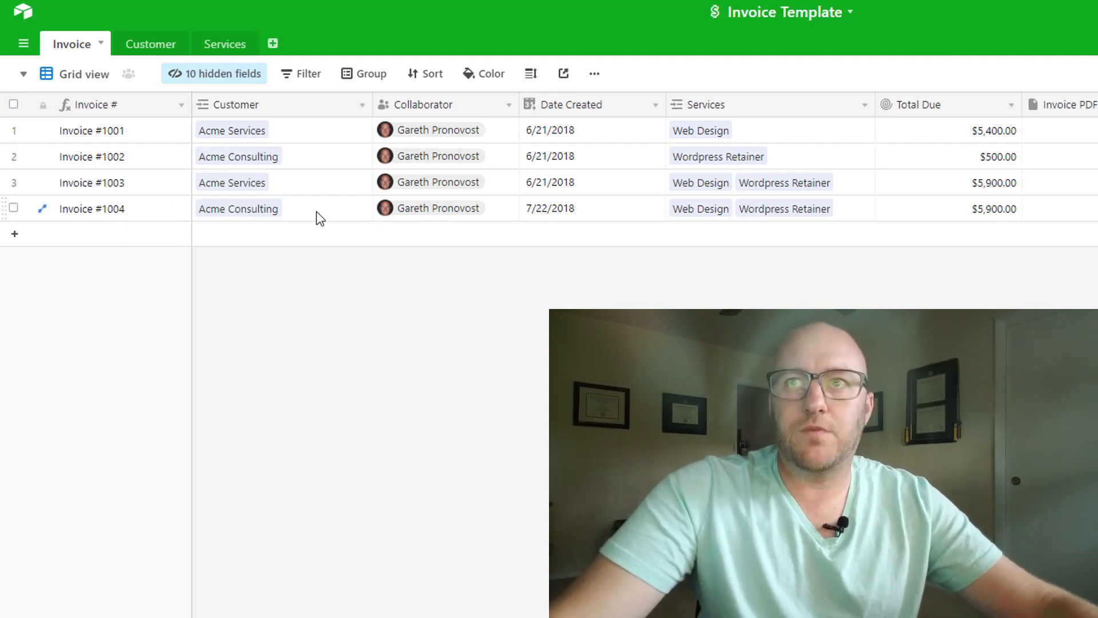
pyautogui.moveTo(1066, 219)
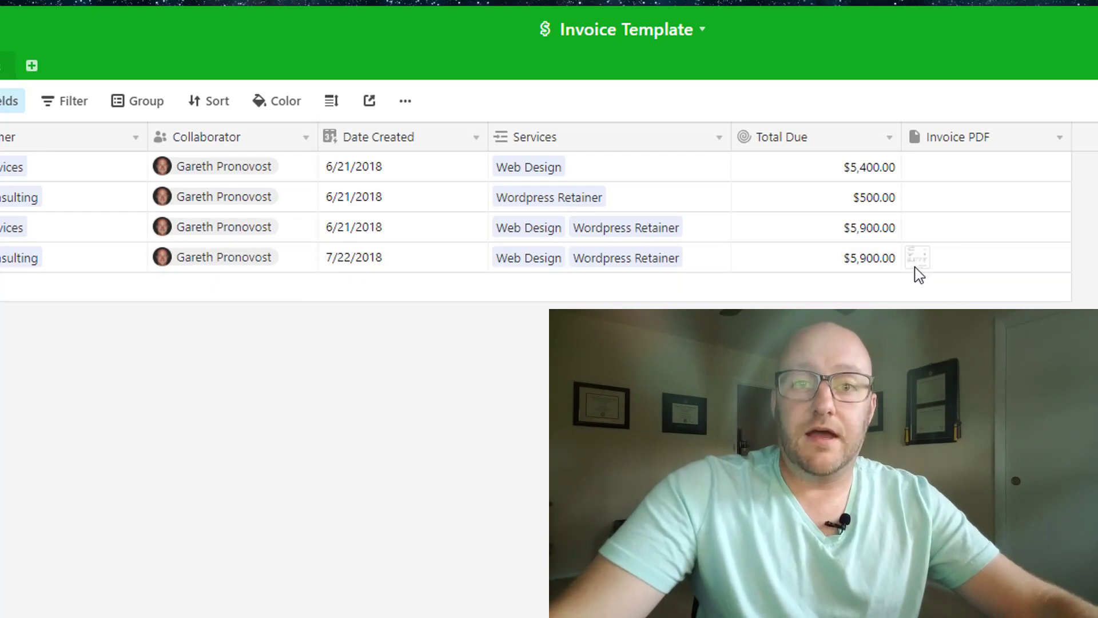
pyautogui.moveTo(403, 556)
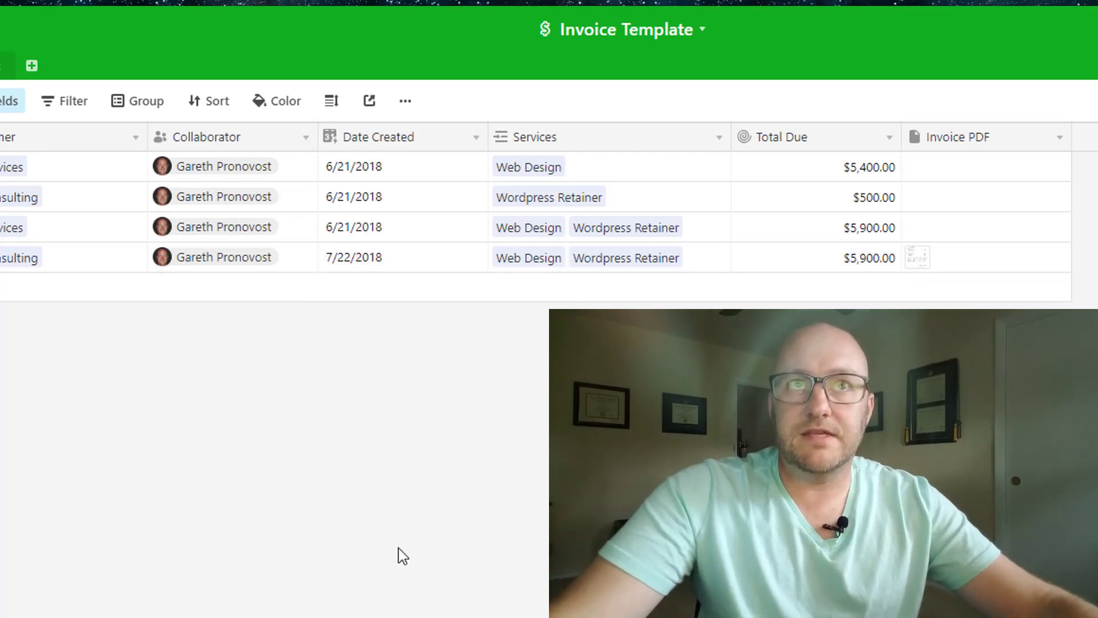
# Scroll the Invoice table right toward Invoice #1004's Invoice PDF field
pyautogui.hscroll(3)
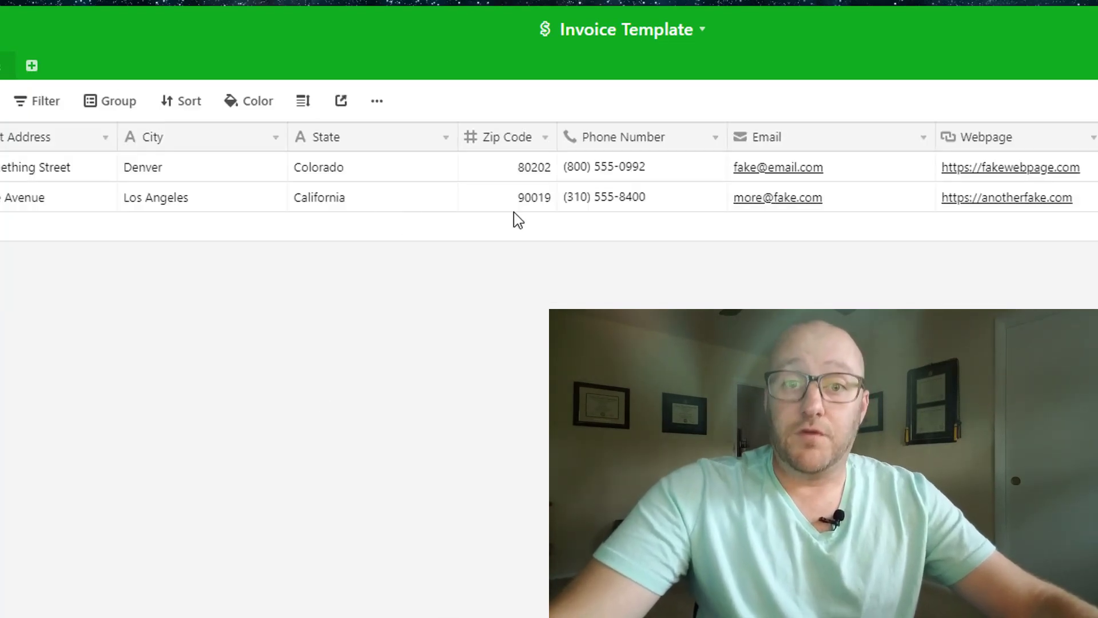
pyautogui.moveTo(515, 238)
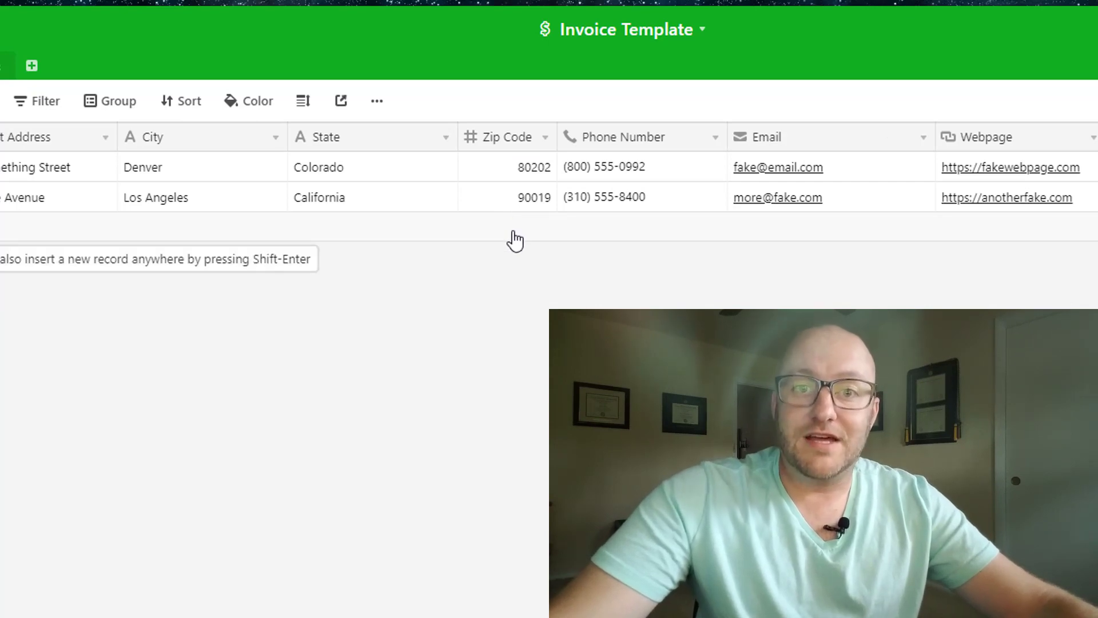
pyautogui.moveTo(501, 344)
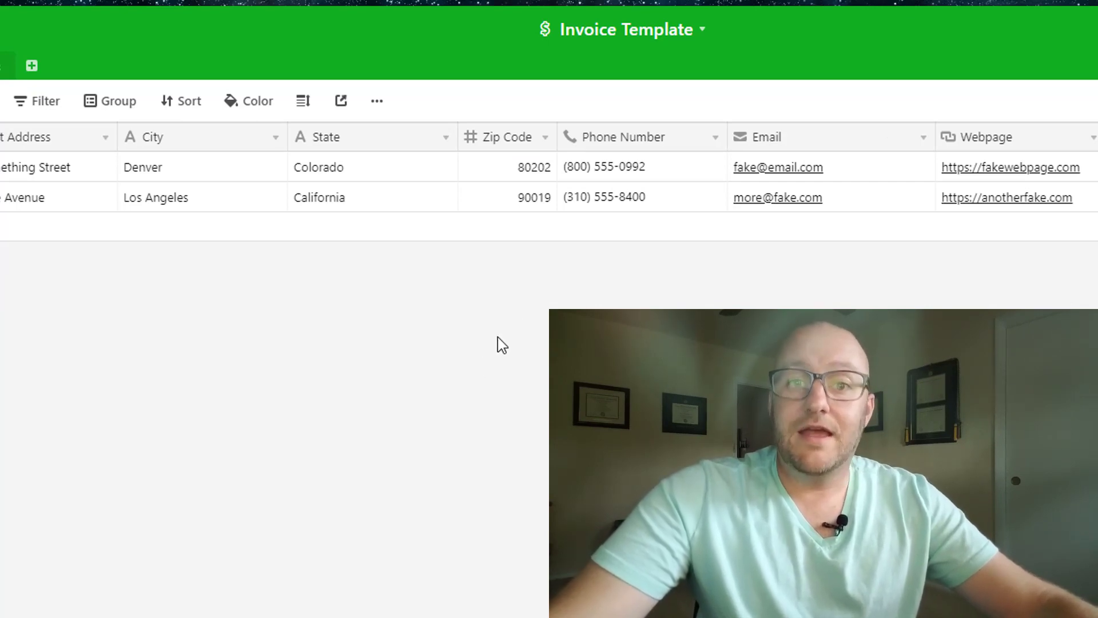